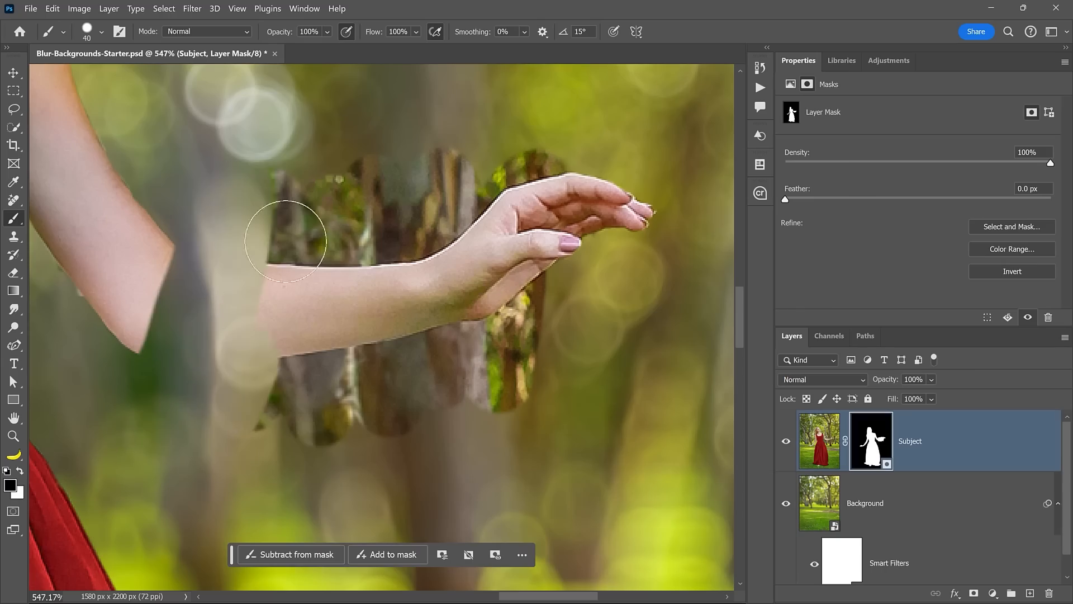
Step: Bring the Blur-Backgrounds starter photo into view, fitted to the screen on its single Background layer
drag(285, 241, 636, 154)
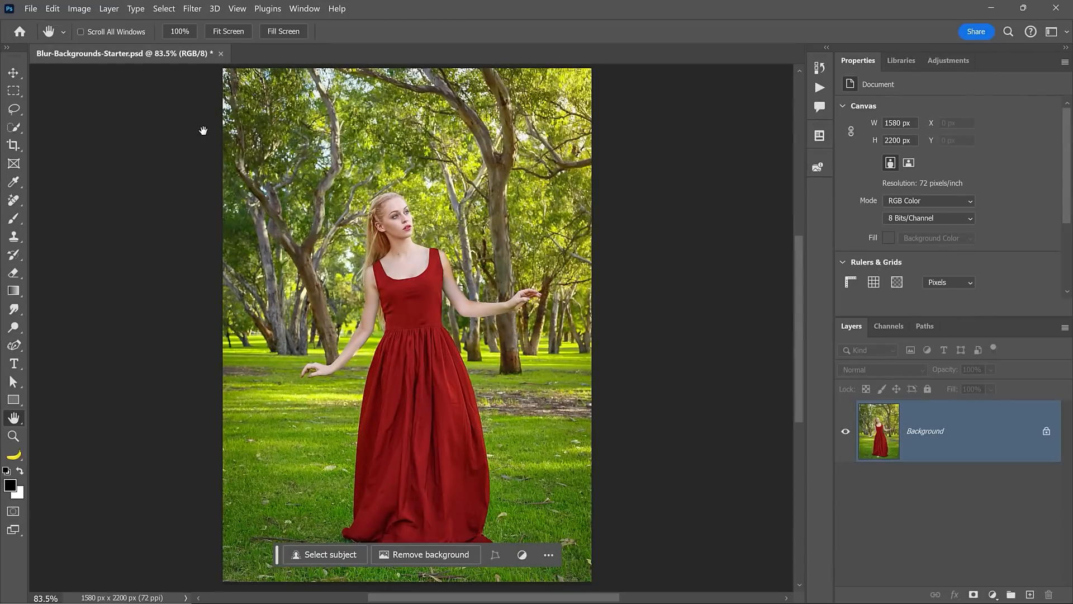
Step: Apply Camera Raw Lens Blur at amount 100 with the cat-eye bokeh shape and raised Boost
click(193, 9)
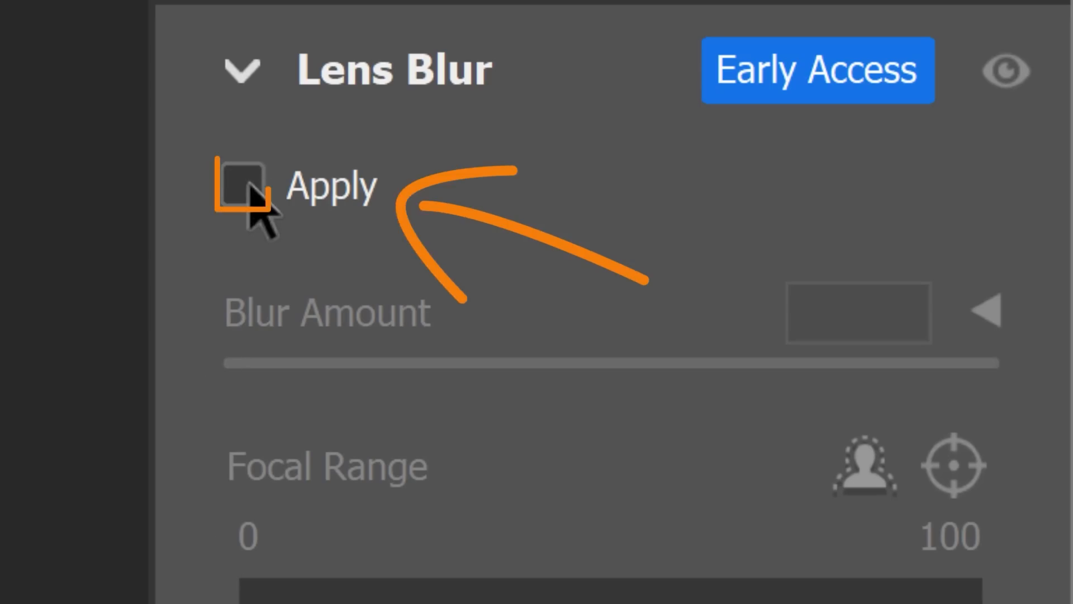
click(242, 188)
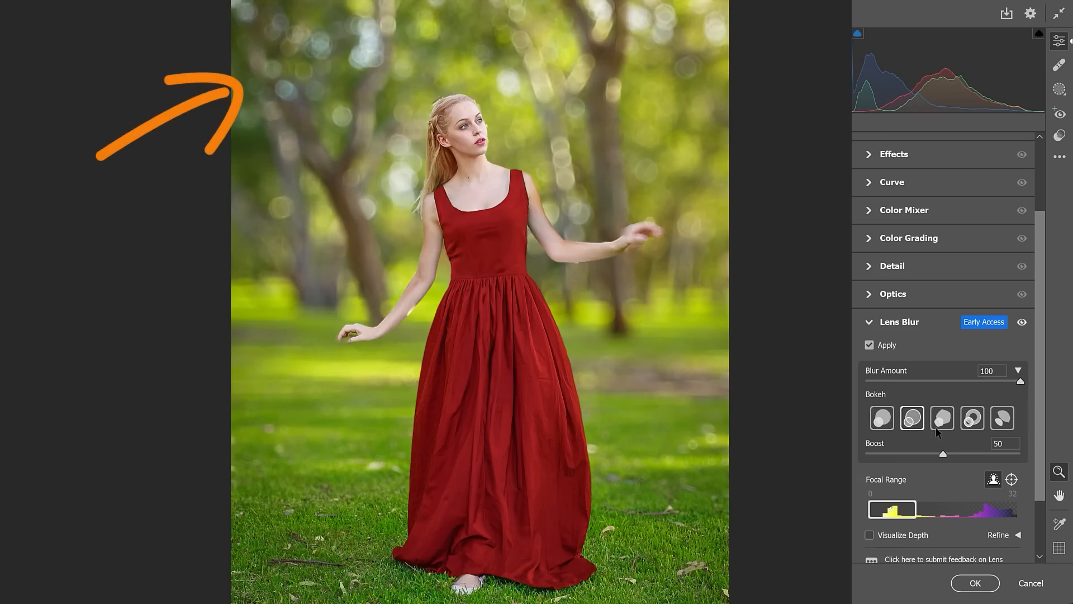
click(1001, 418)
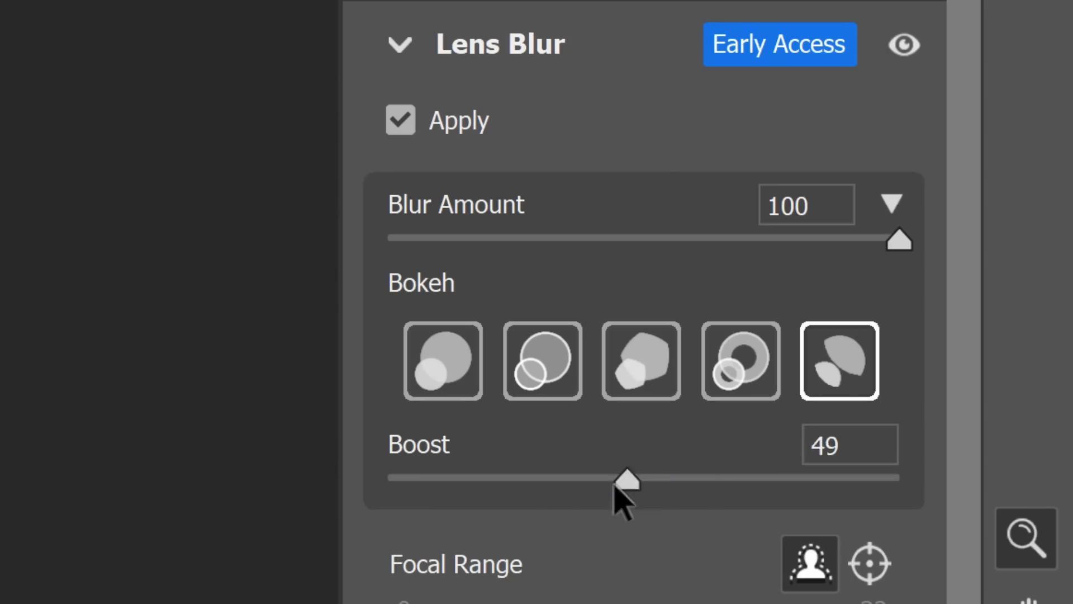
drag(626, 477, 899, 480)
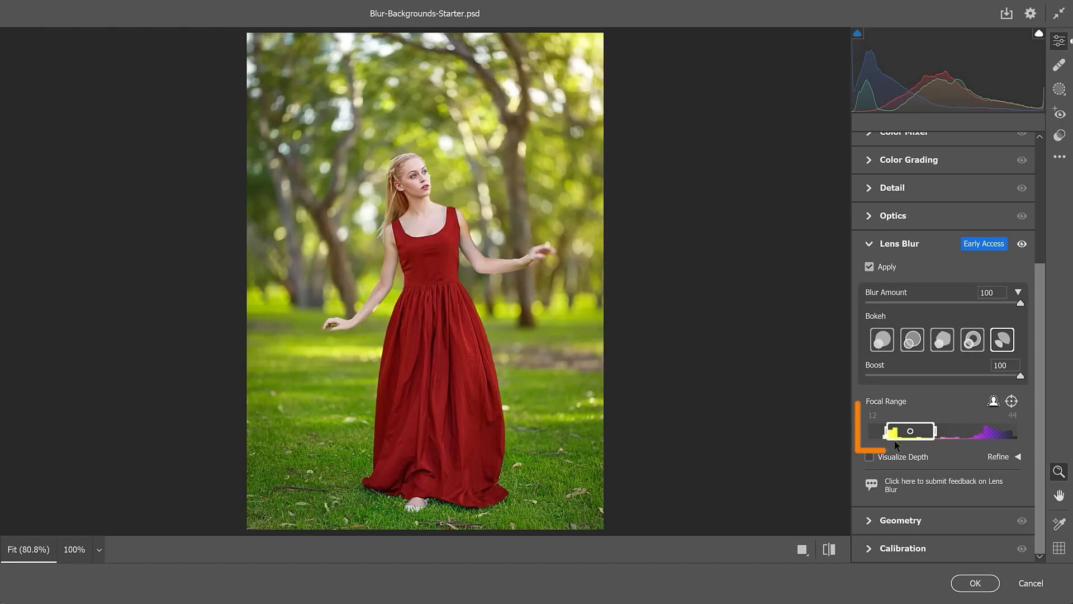
Step: Narrow the focal range to about 6–29 around the woman and turn on Visualize Depth
drag(911, 431, 983, 431)
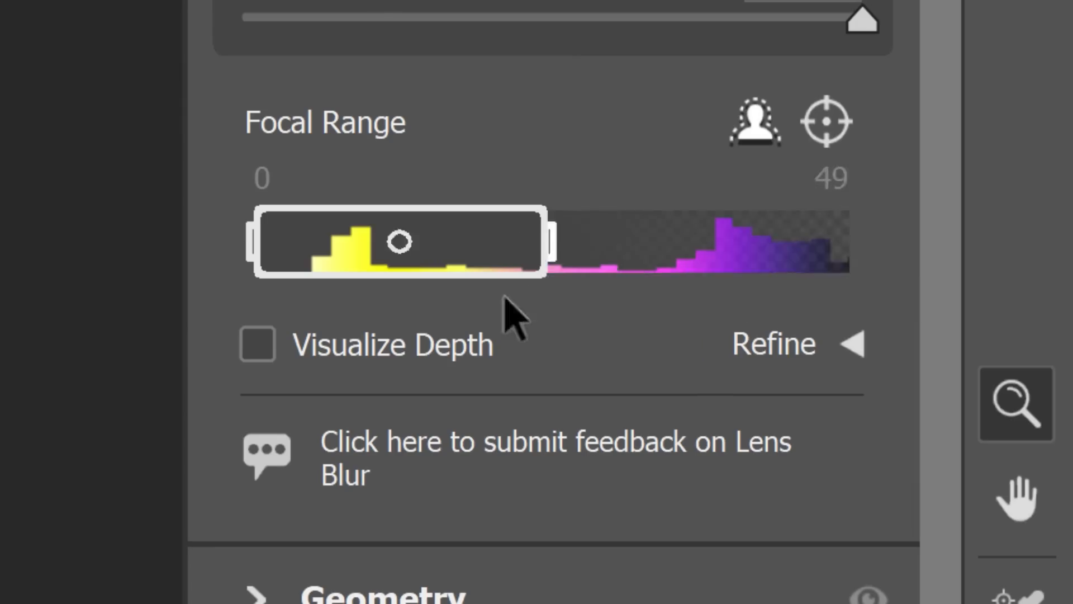
drag(545, 242, 425, 241)
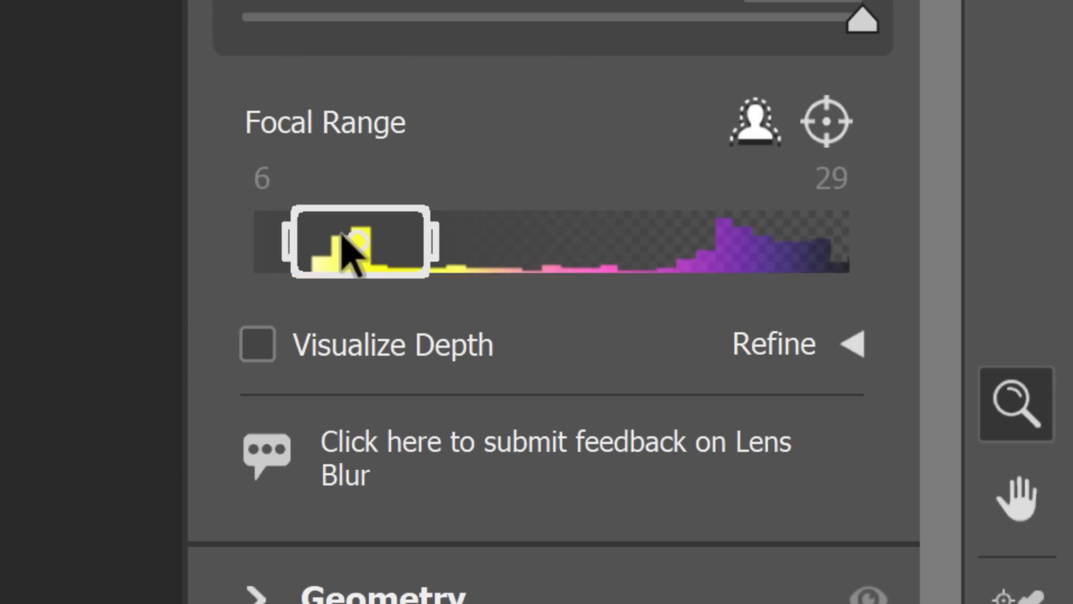
mouse_move(870, 255)
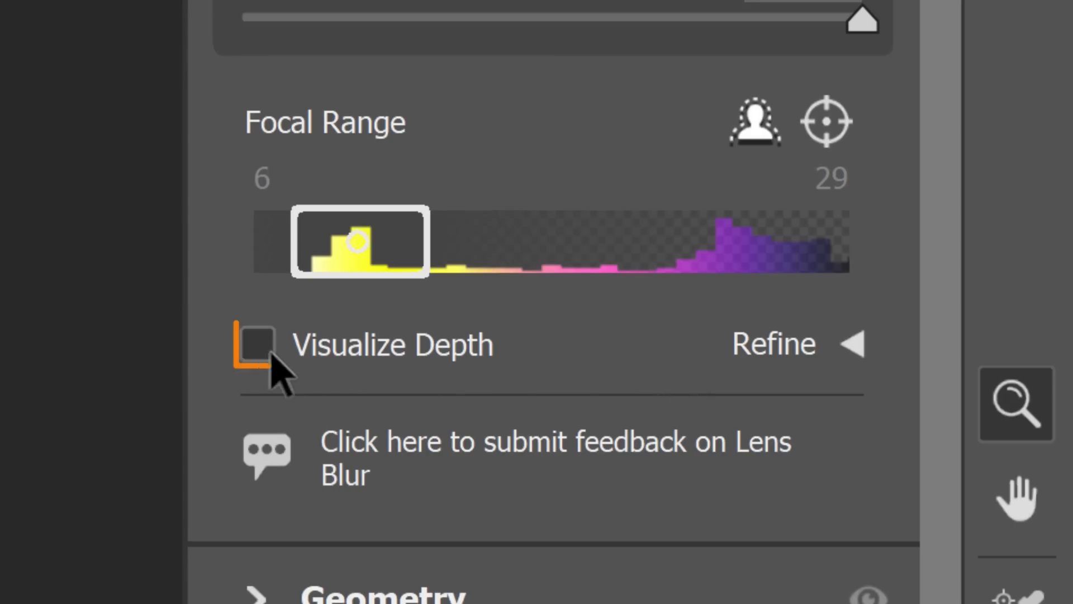
click(258, 345)
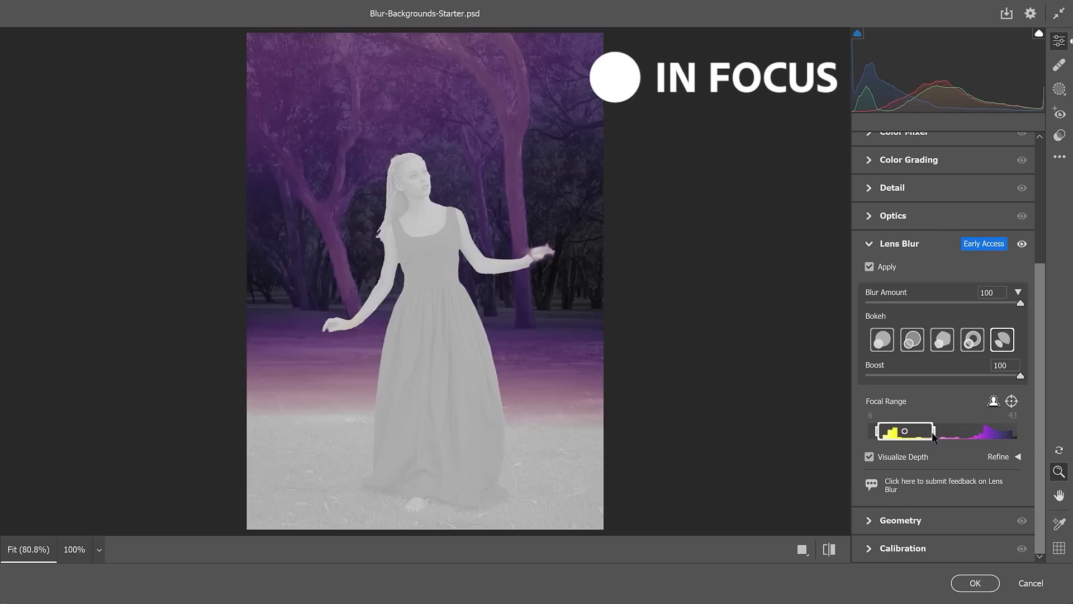
Step: Turn off the depth preview, set the focus point on the woman and choose the Focus refine brush
click(870, 456)
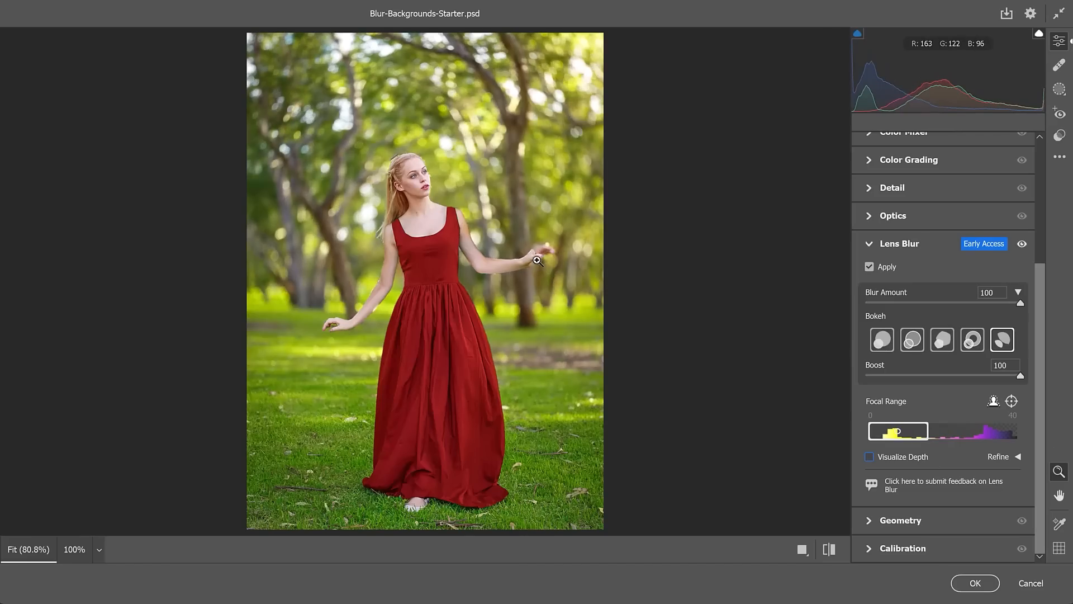
click(534, 262)
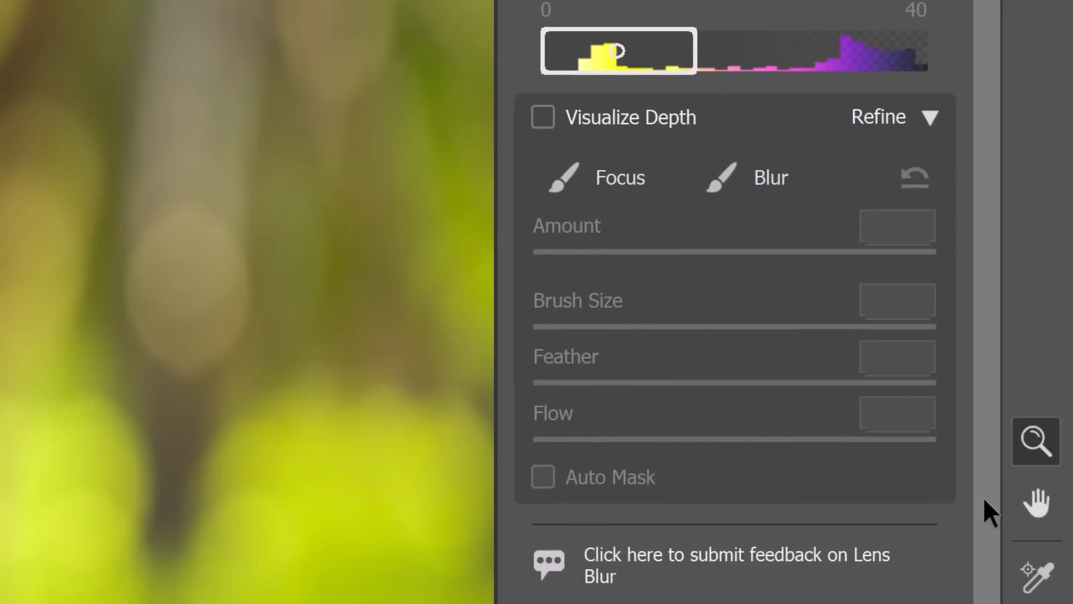
click(620, 178)
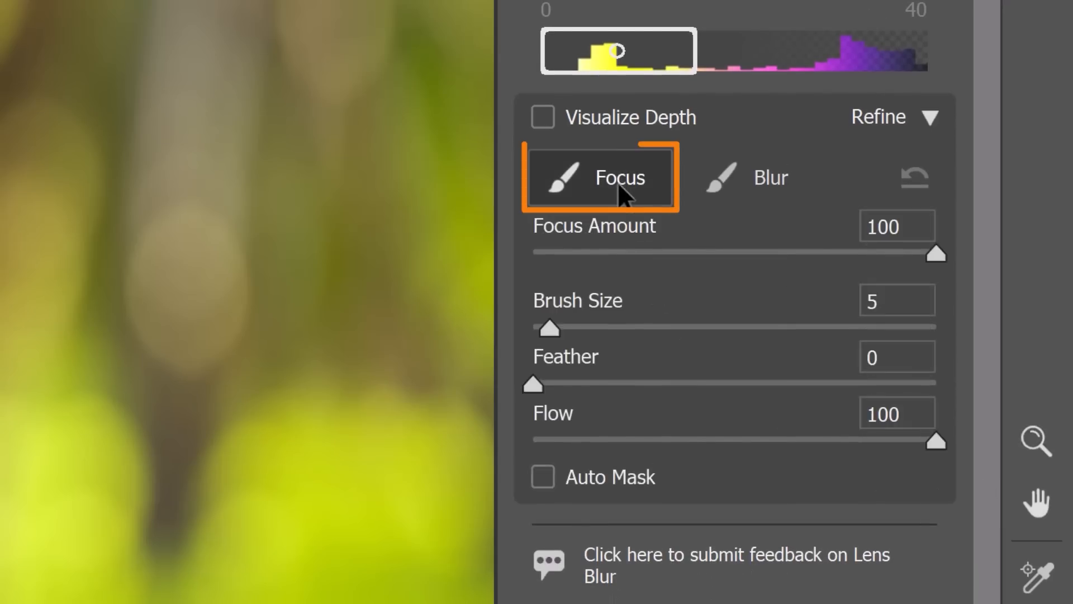
click(760, 178)
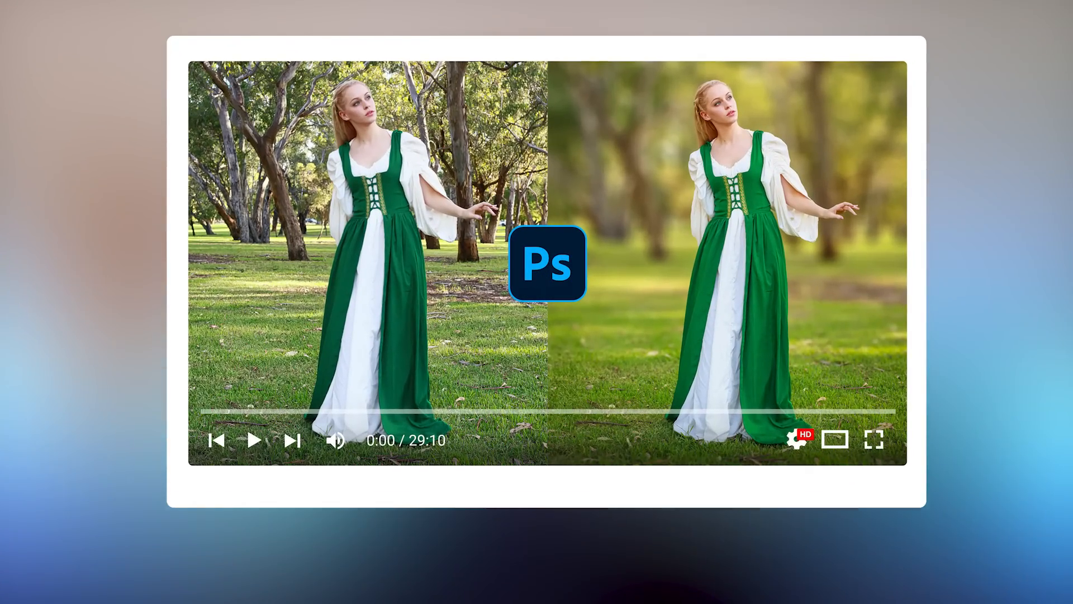
Step: Cancel Camera Raw, returning to the unblurred photo on its Background layer
click(255, 441)
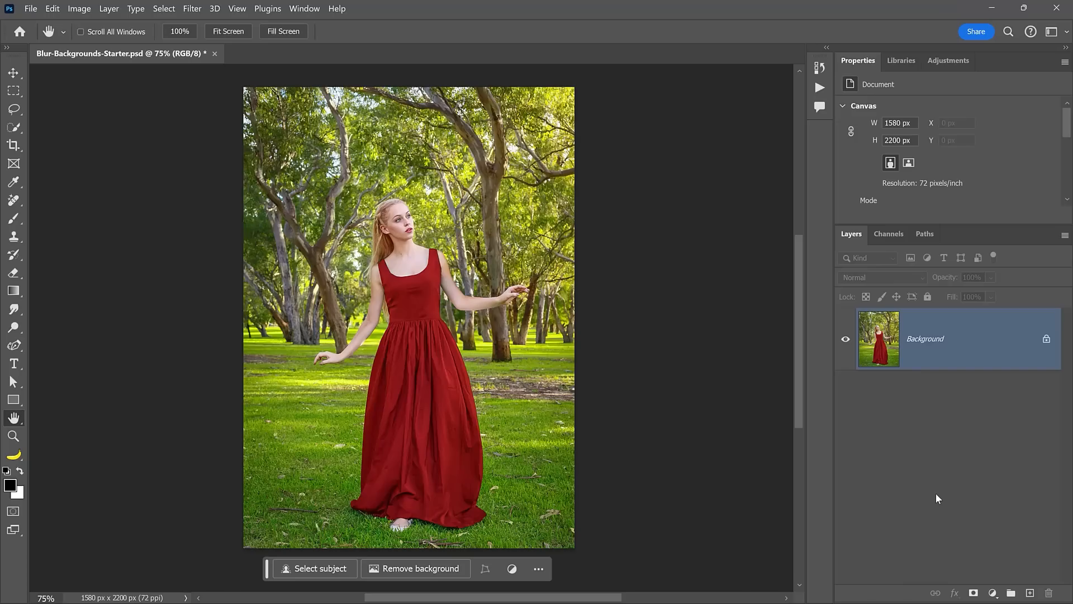
Step: Duplicate the photo layer with Ctrl+J and rename the copy Subject
key(ctrl+j)
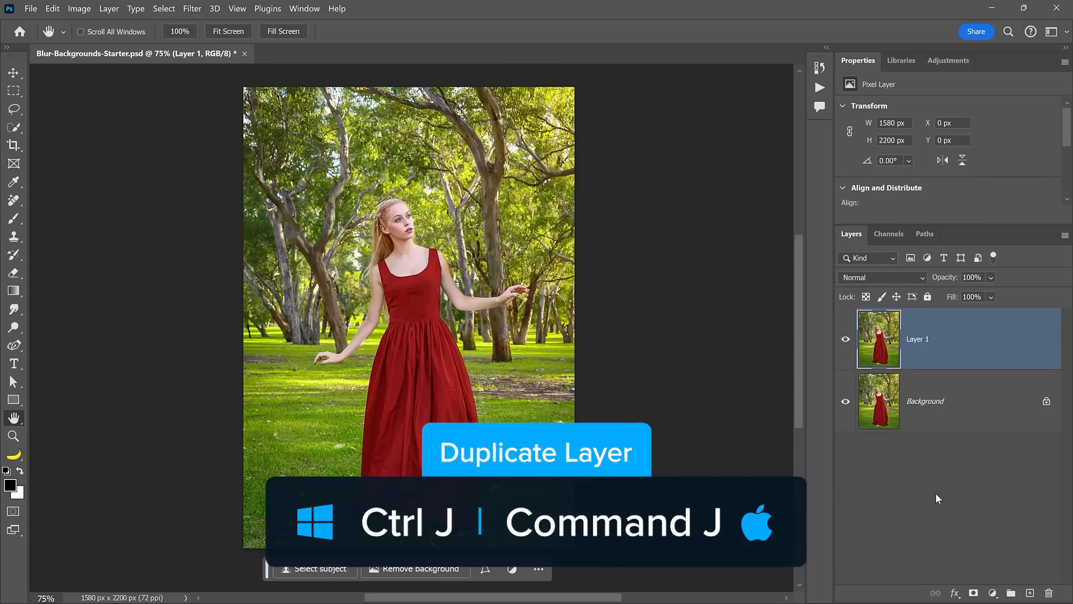
double_click(918, 339)
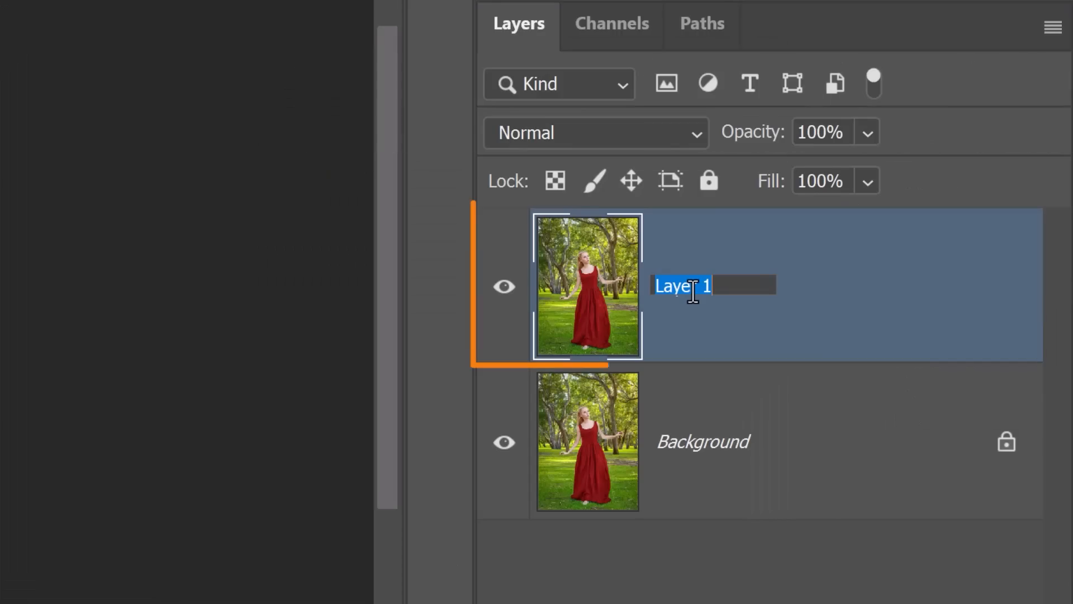
text(Subie)
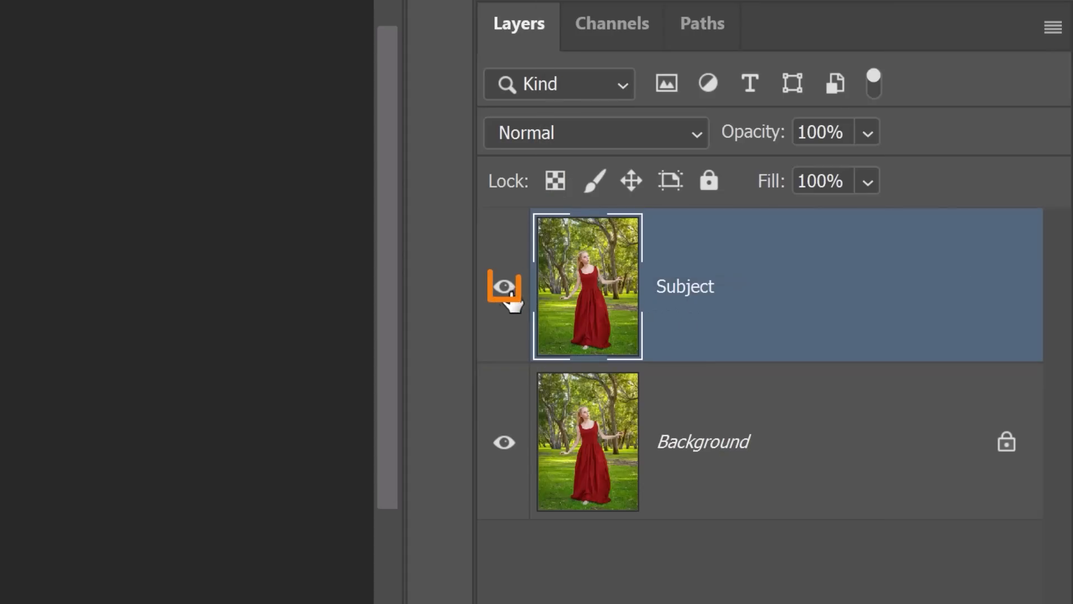
Step: Hide Subject, auto-select the woman on Background and expand the selection by 10 px
click(503, 286)
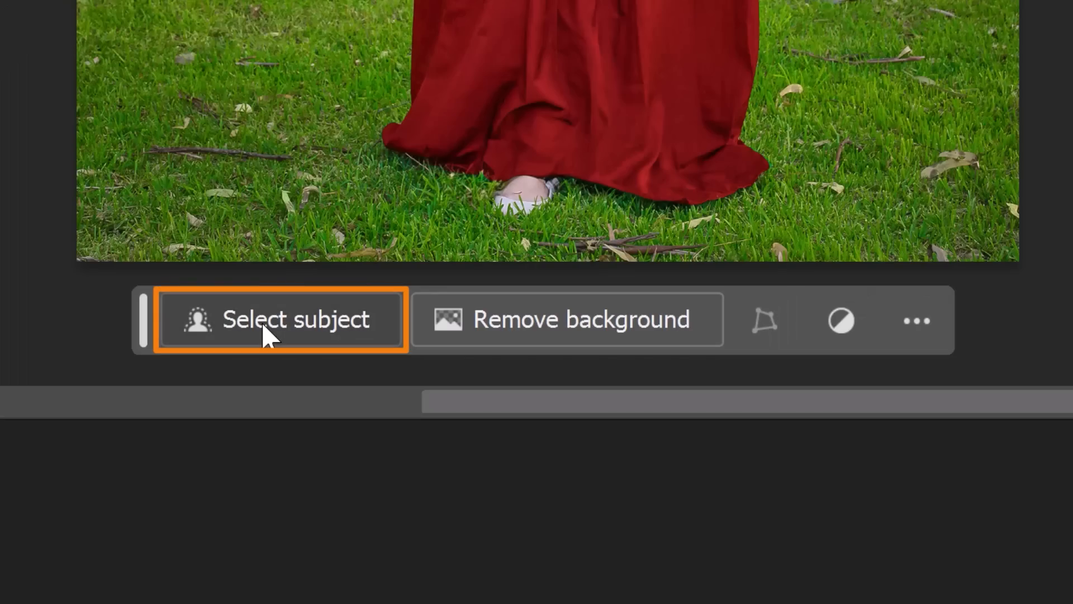
click(275, 320)
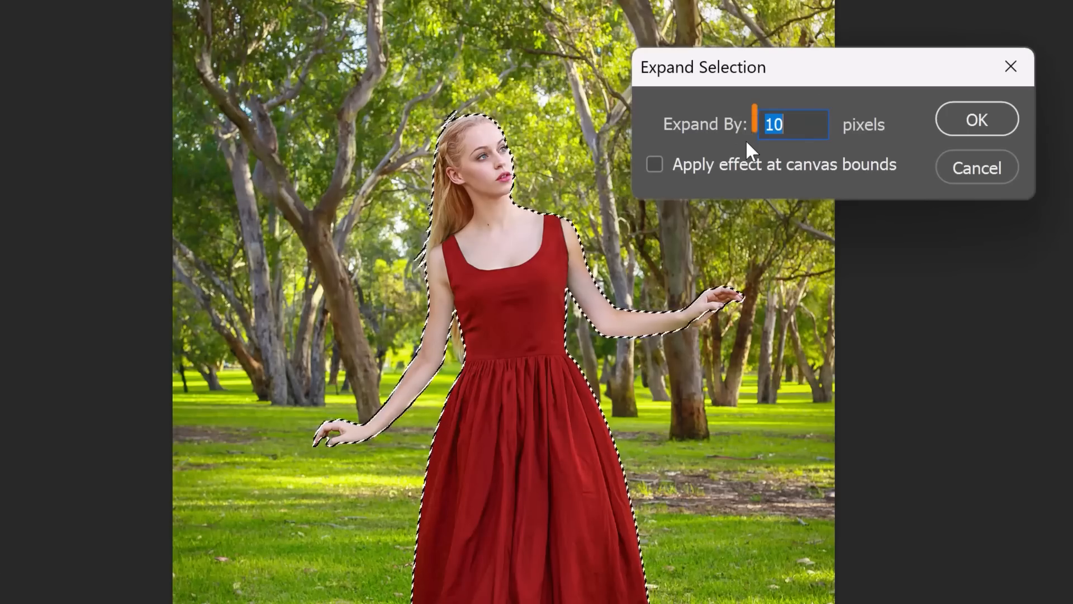
click(978, 119)
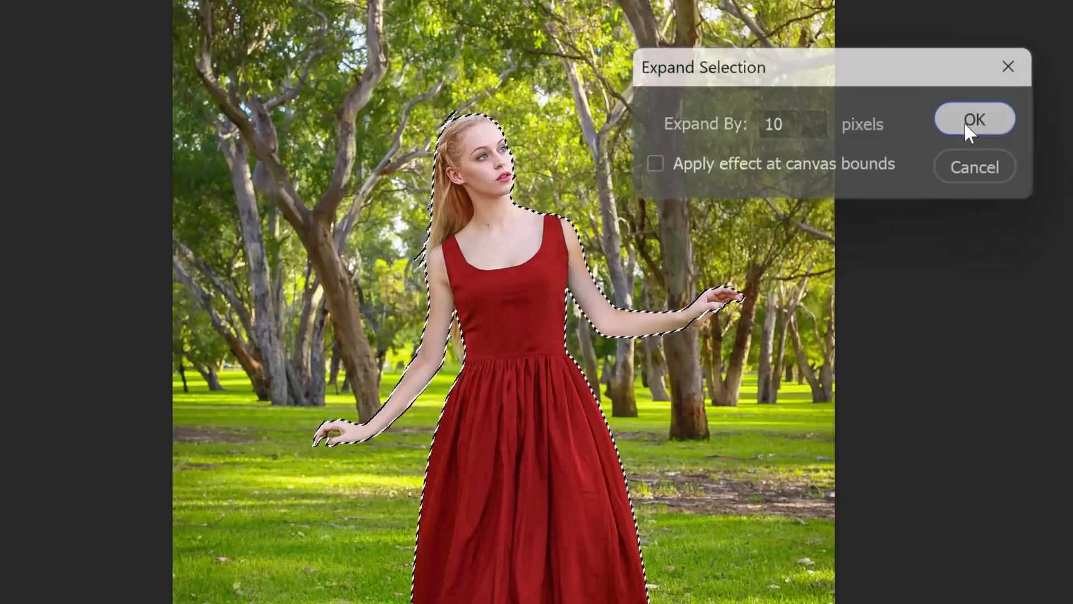
click(975, 119)
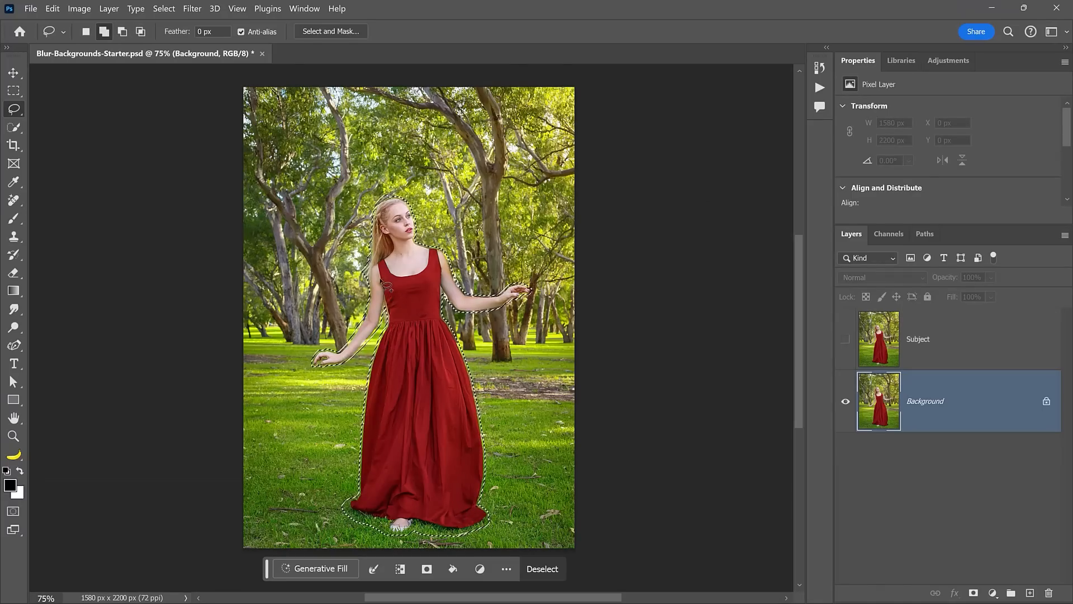
Step: Generative Fill the selection with no prompt and pick the third scenery variation
click(315, 568)
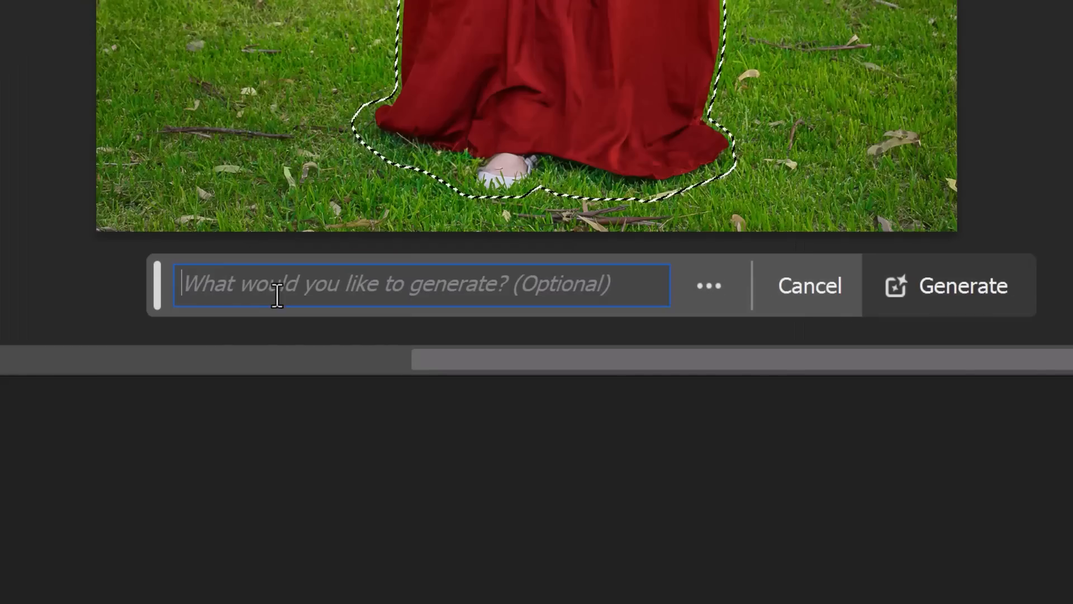
click(393, 298)
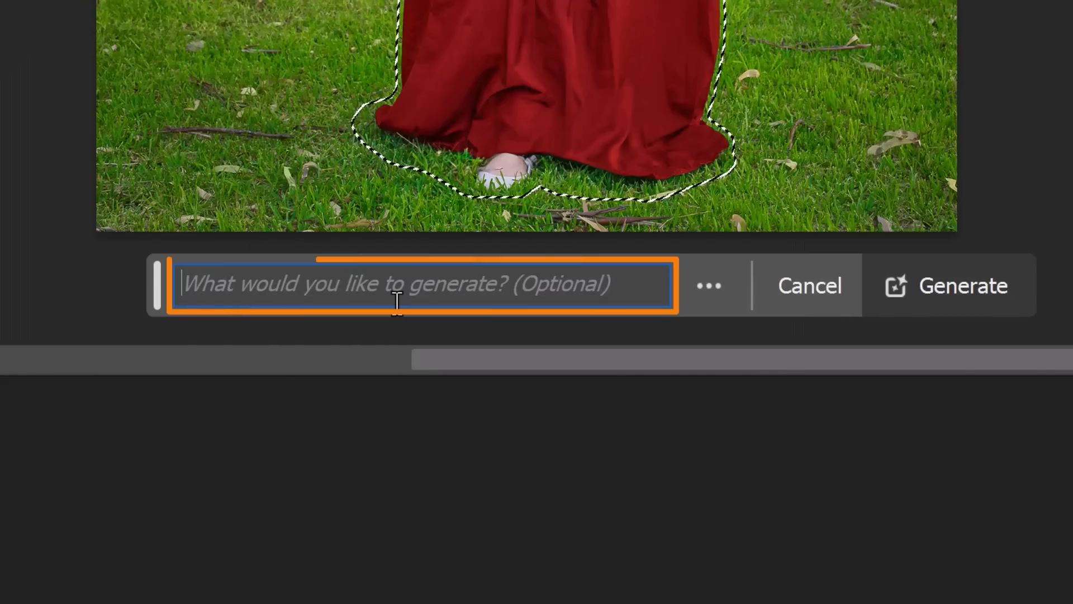
click(950, 285)
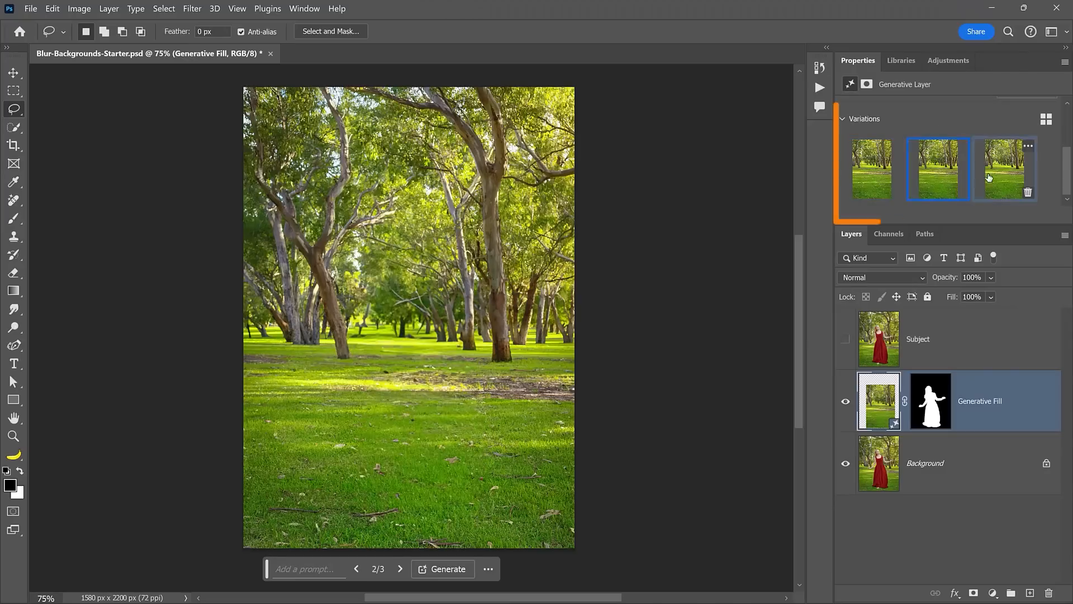
click(1004, 170)
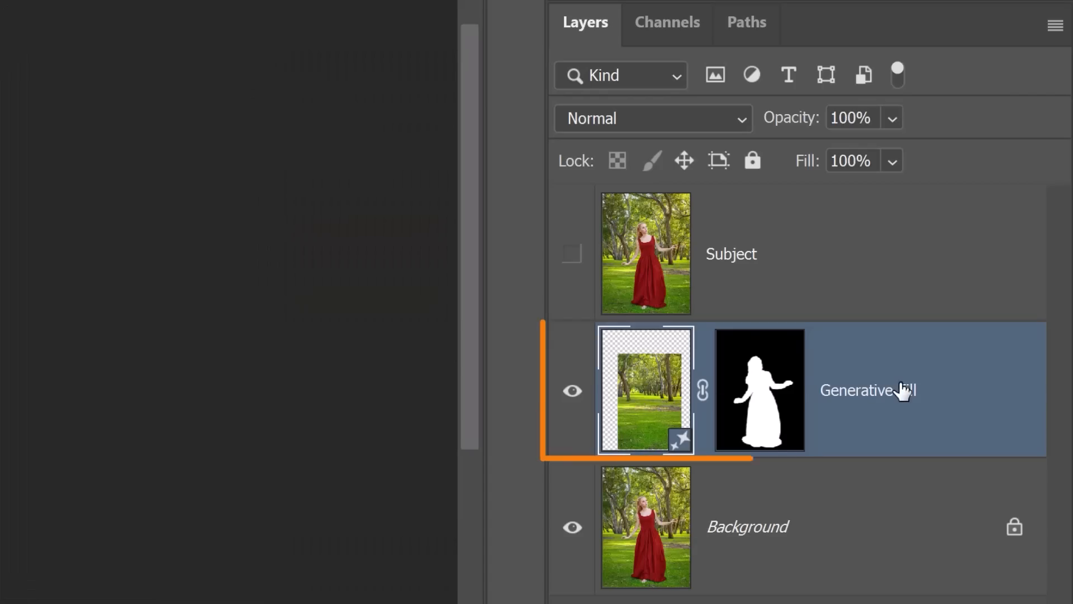
Step: Convert the Generative Fill and original layers into one smart object named Background
key(shift)
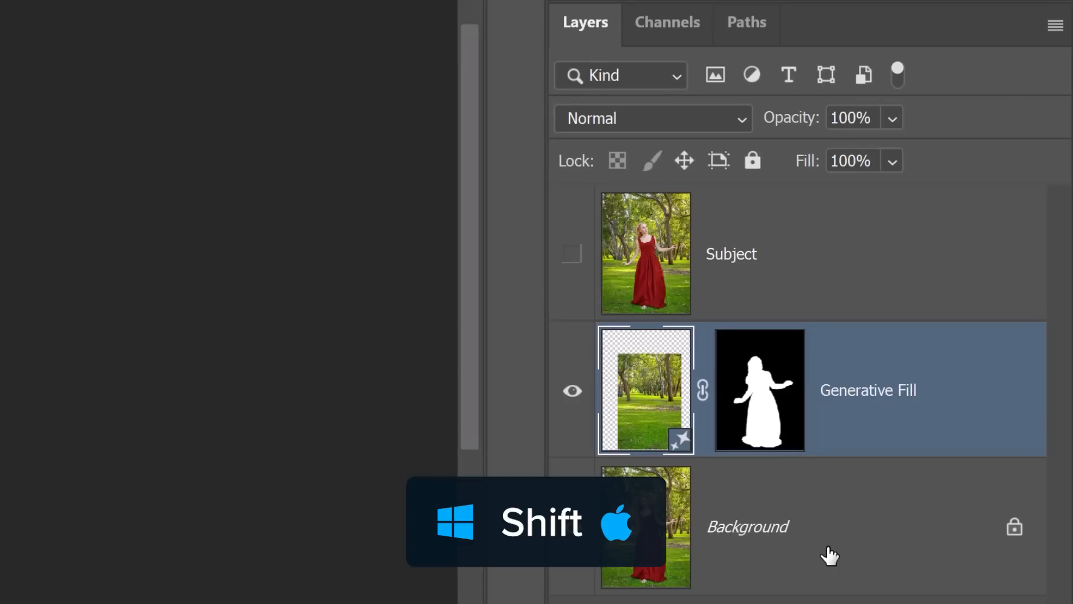
click(748, 526)
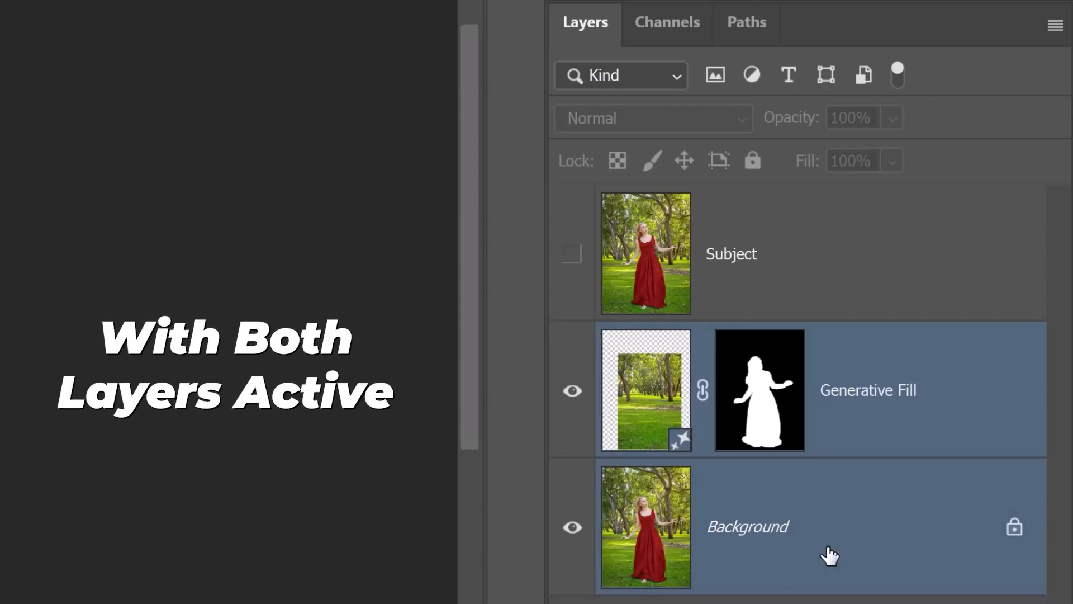
right_click(828, 553)
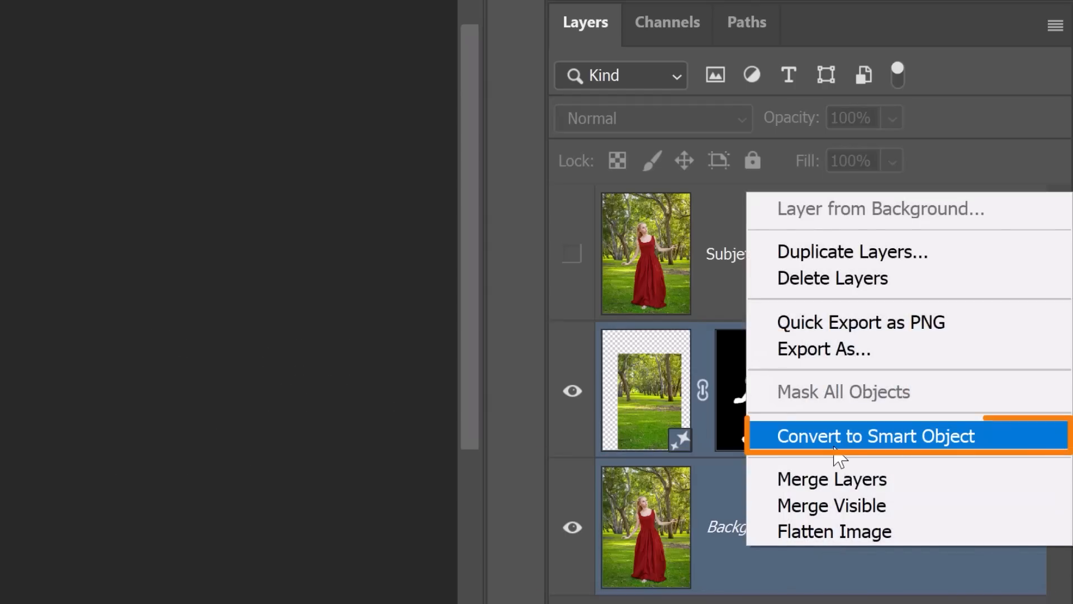
click(877, 436)
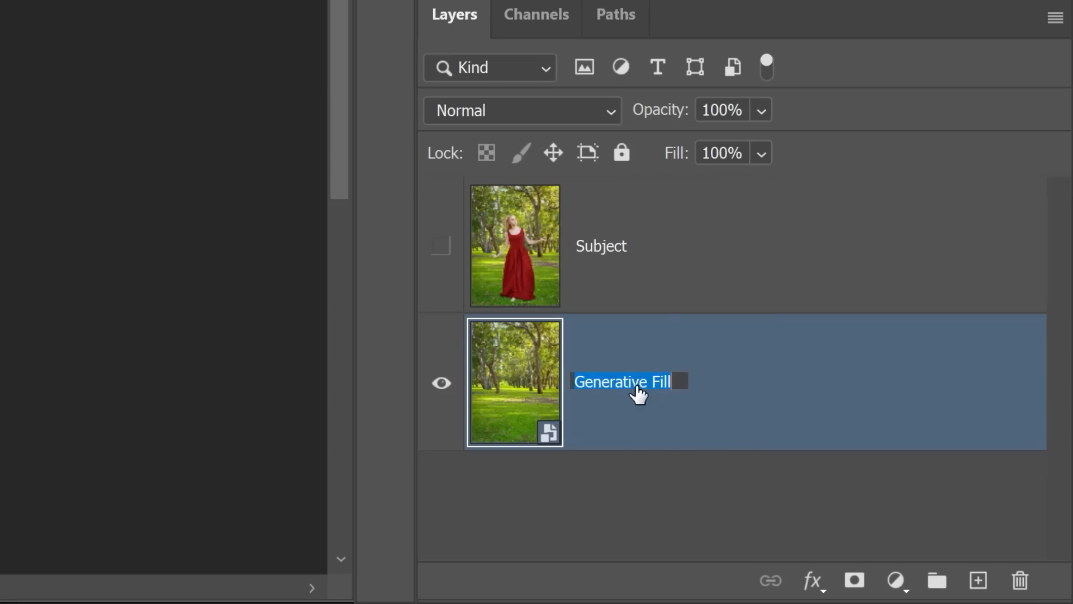
text(Background)
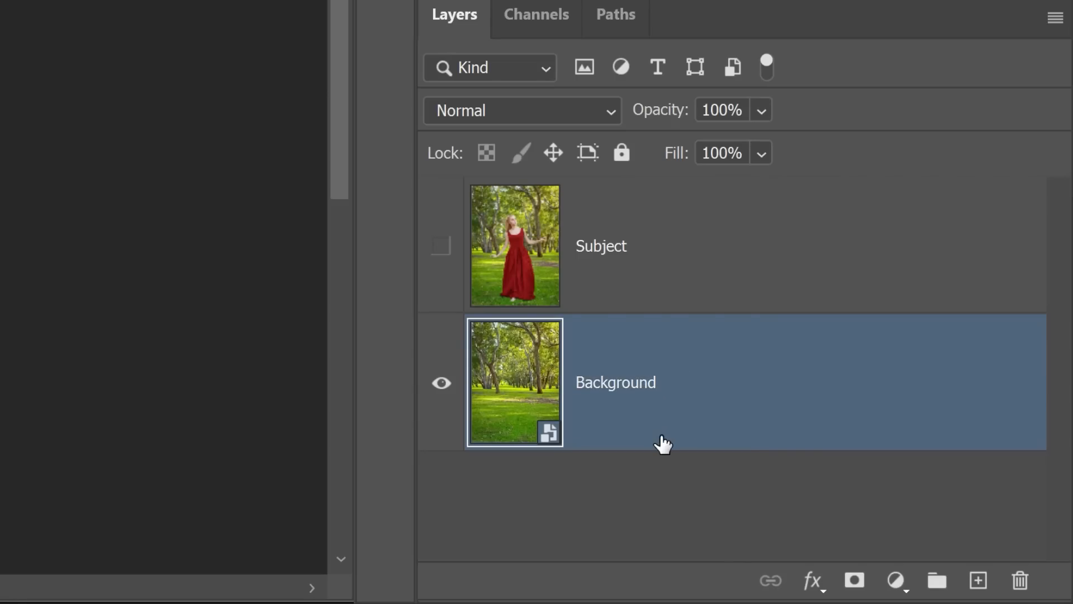
click(442, 382)
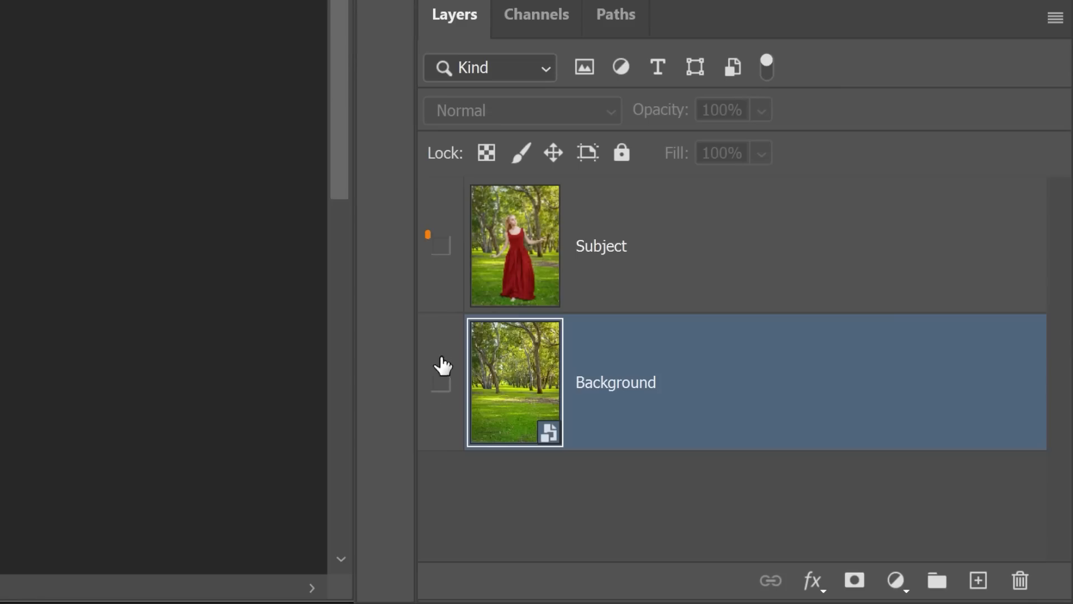
Step: Show Subject, remove its background to mask the woman, then reveal and select the Background layer
click(440, 245)
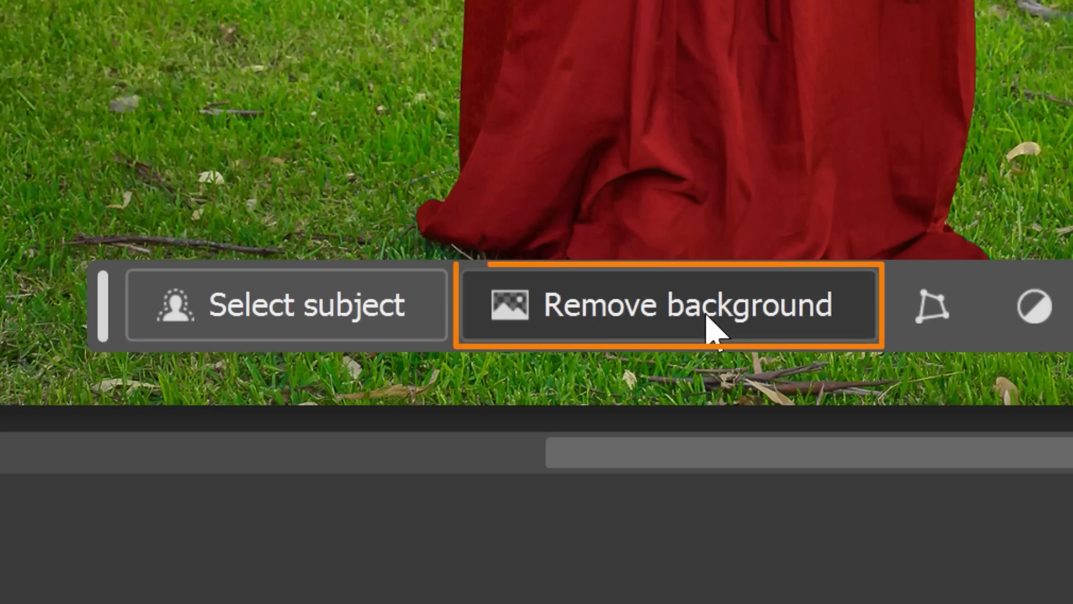
click(689, 315)
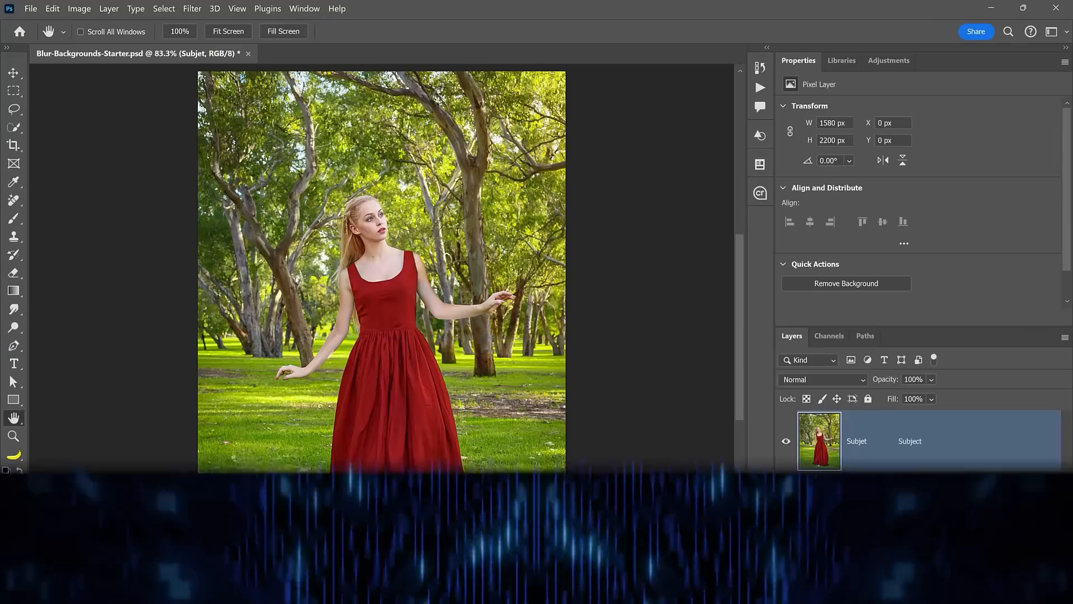
click(845, 283)
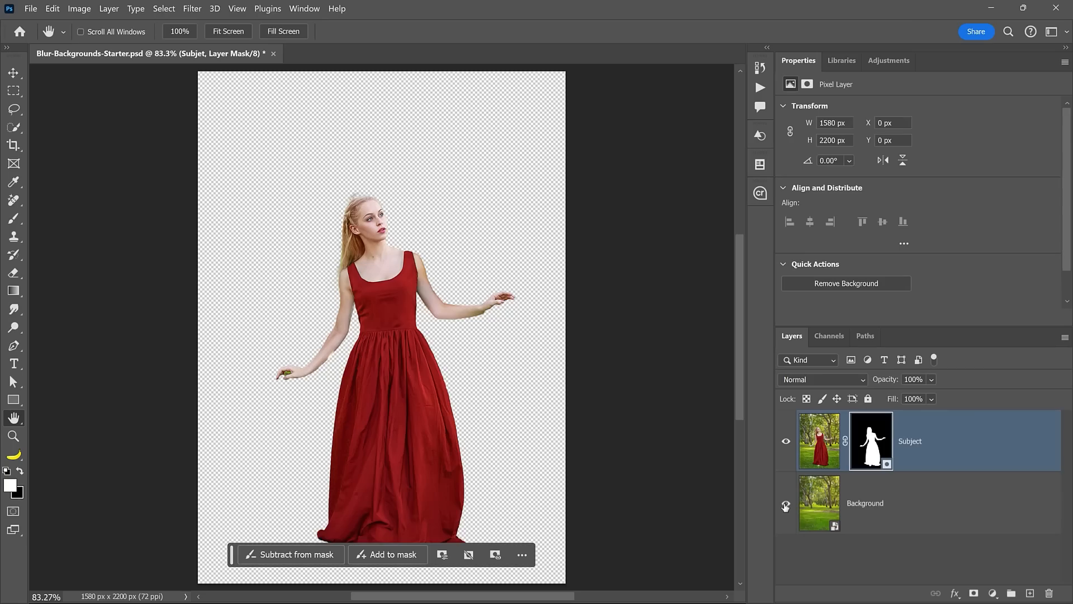
click(786, 503)
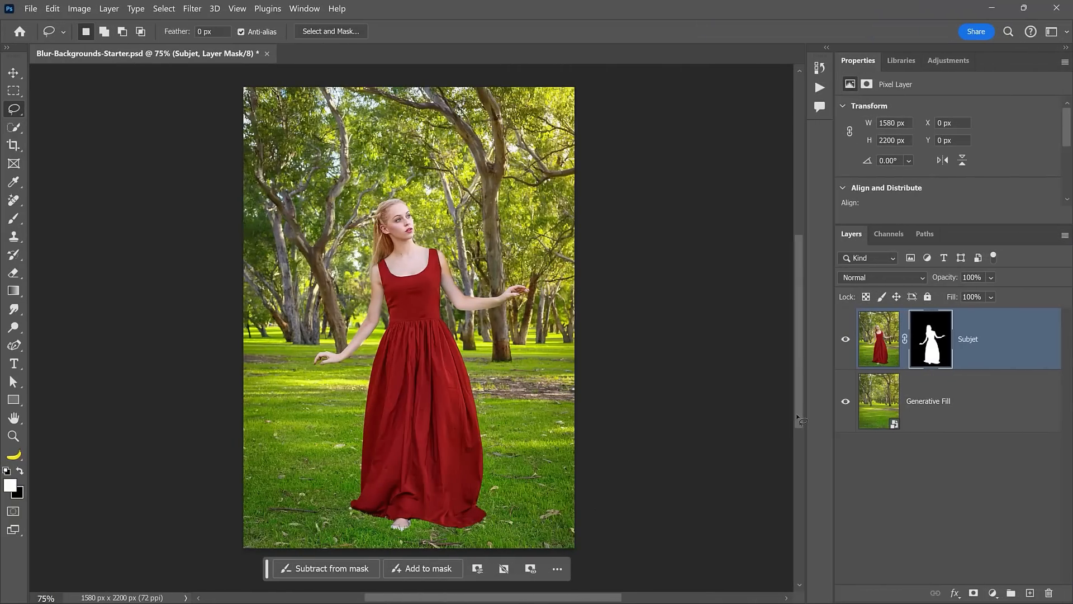
click(845, 338)
text(Background)
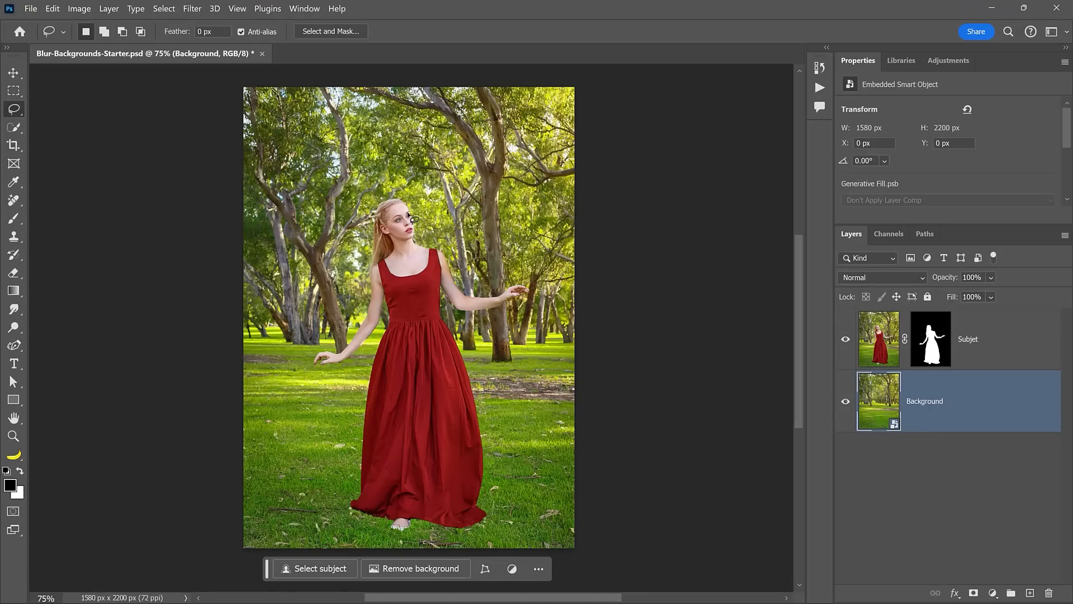
Step: Apply the Camera Raw Filter to the Background layer with Lens Blur enabled and a strong Blur Amount
click(192, 9)
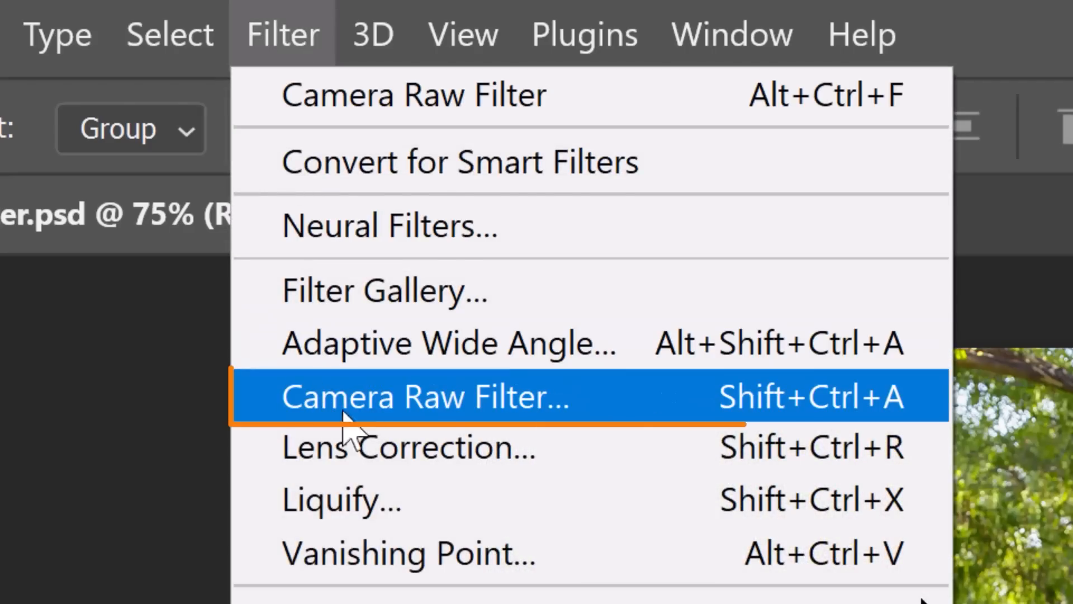
click(425, 397)
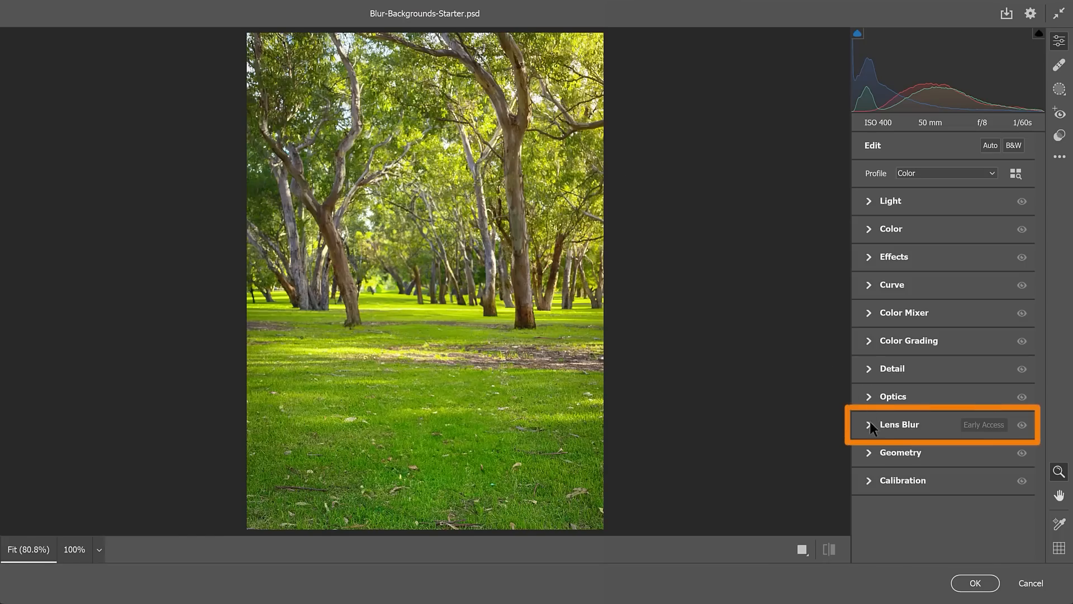
click(870, 425)
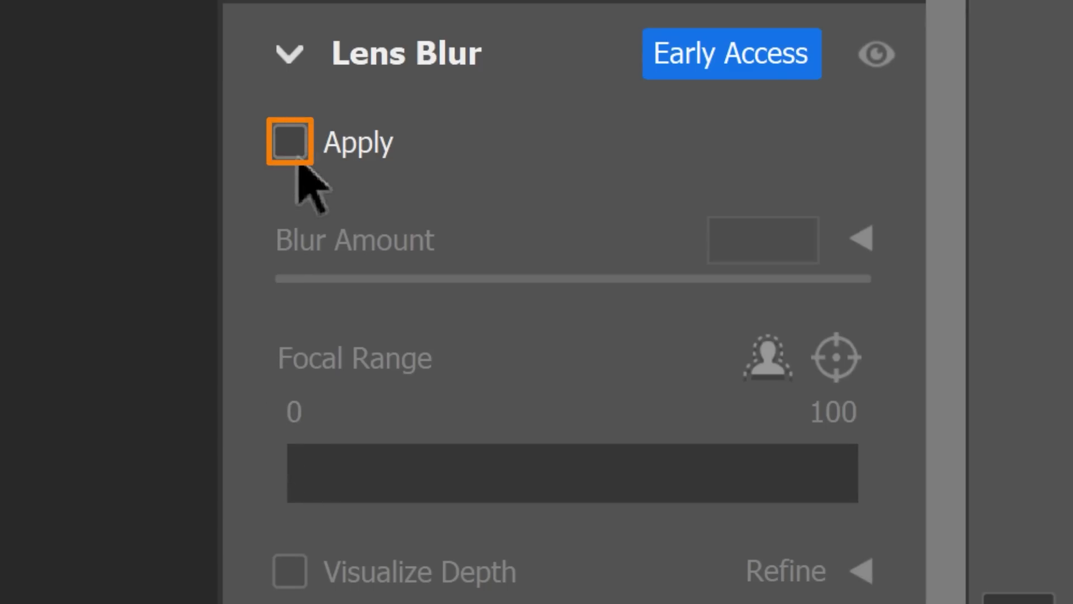
click(287, 143)
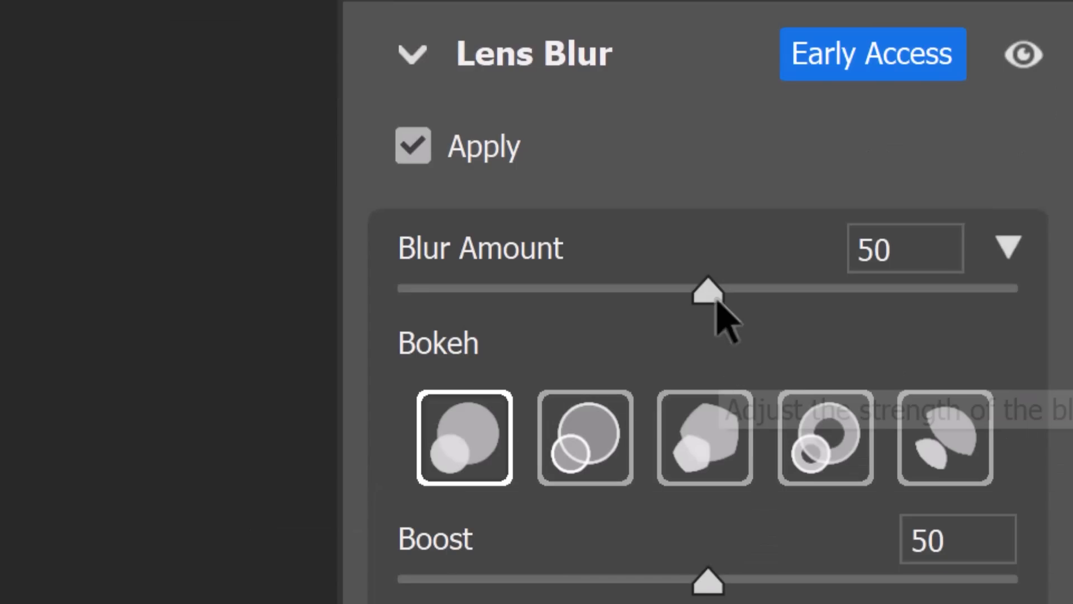
drag(709, 287, 854, 287)
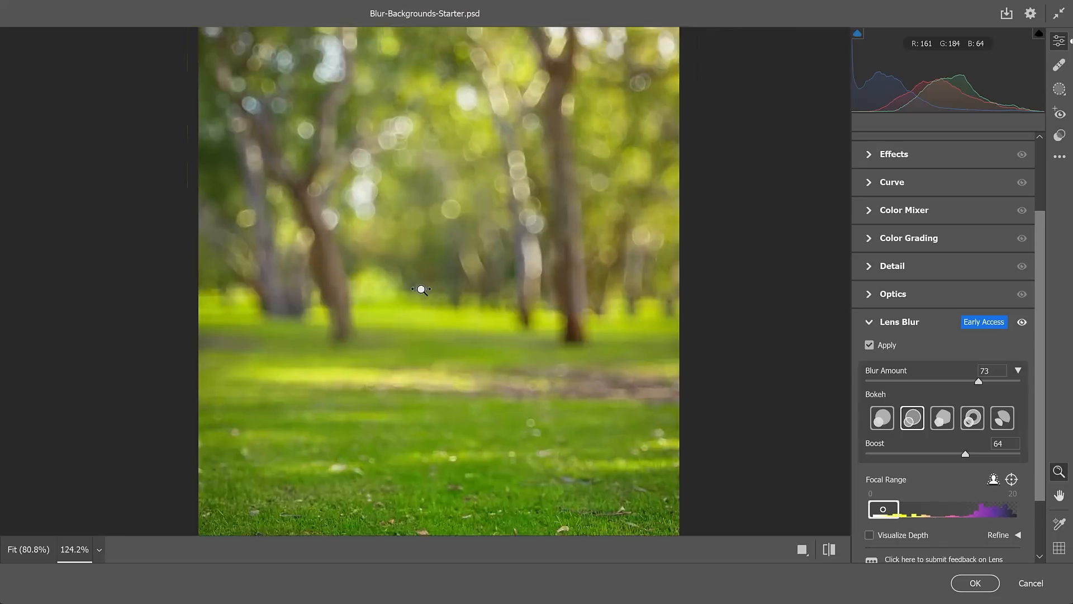
click(419, 289)
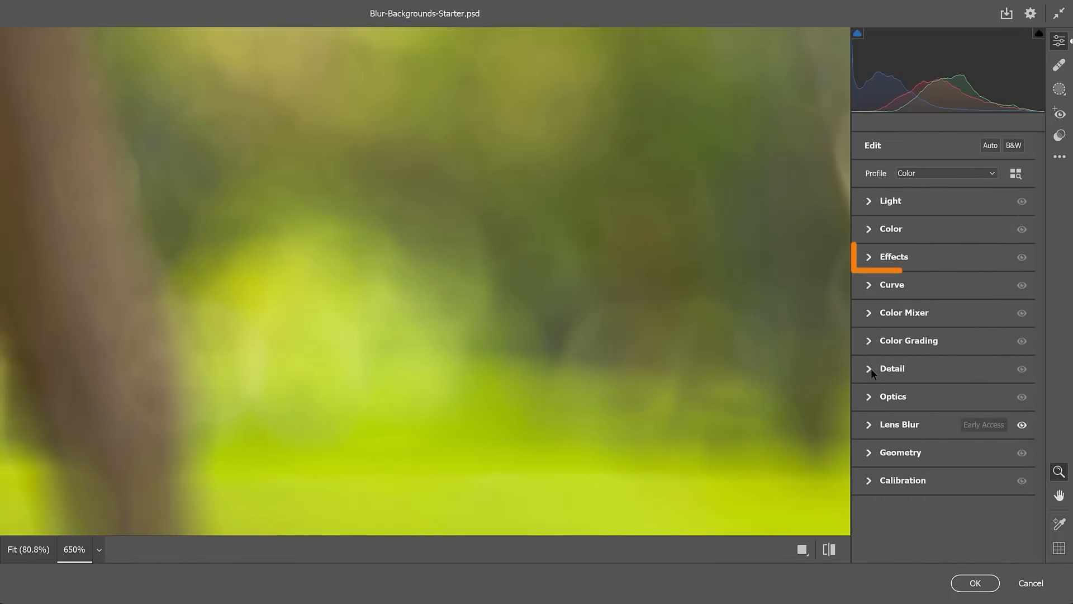
Step: Under Effects, add a little grain (5) to the blurred background
click(895, 257)
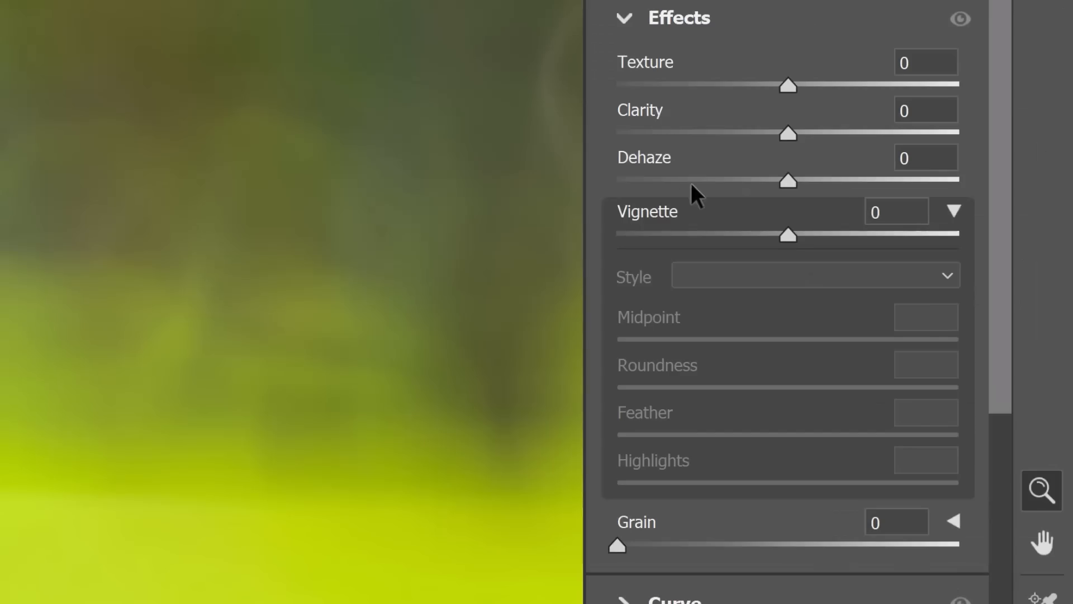
drag(615, 547, 619, 549)
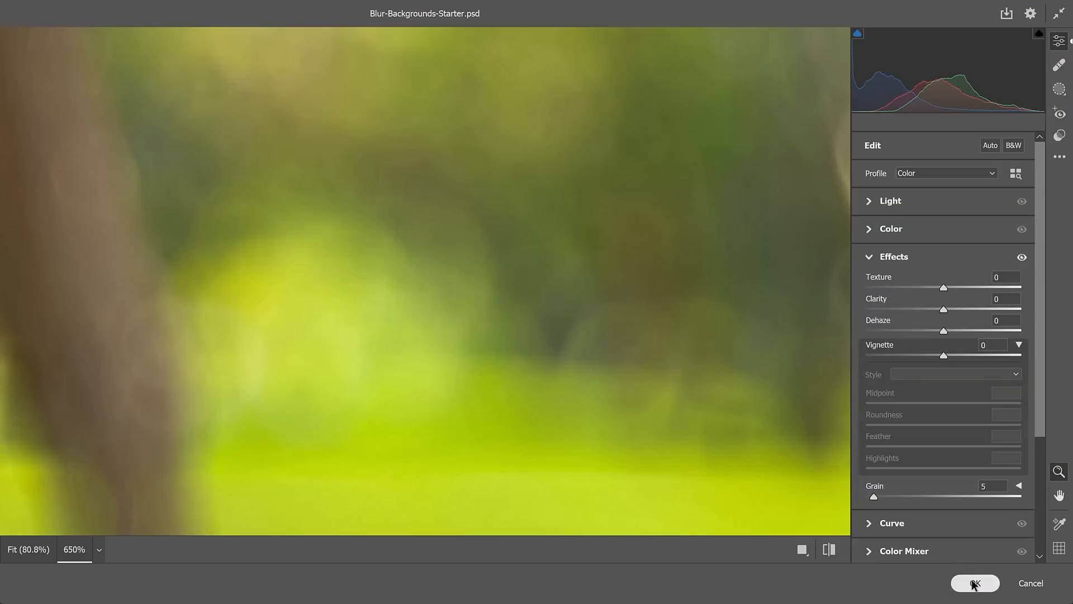
Step: Confirm the Camera Raw adjustments and unlink the Subject photo from its mask
click(975, 584)
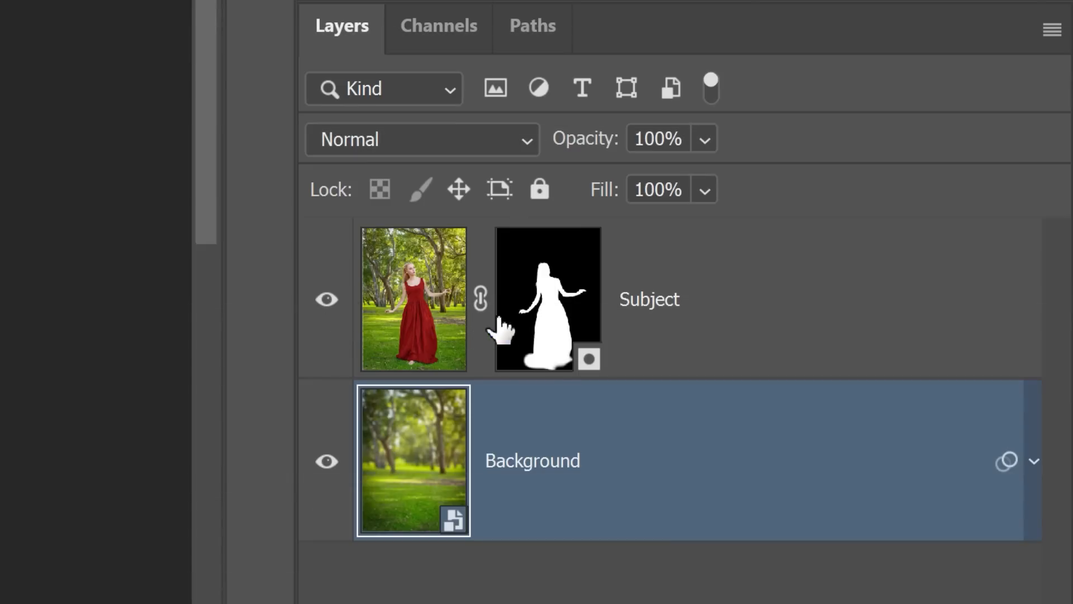
click(548, 300)
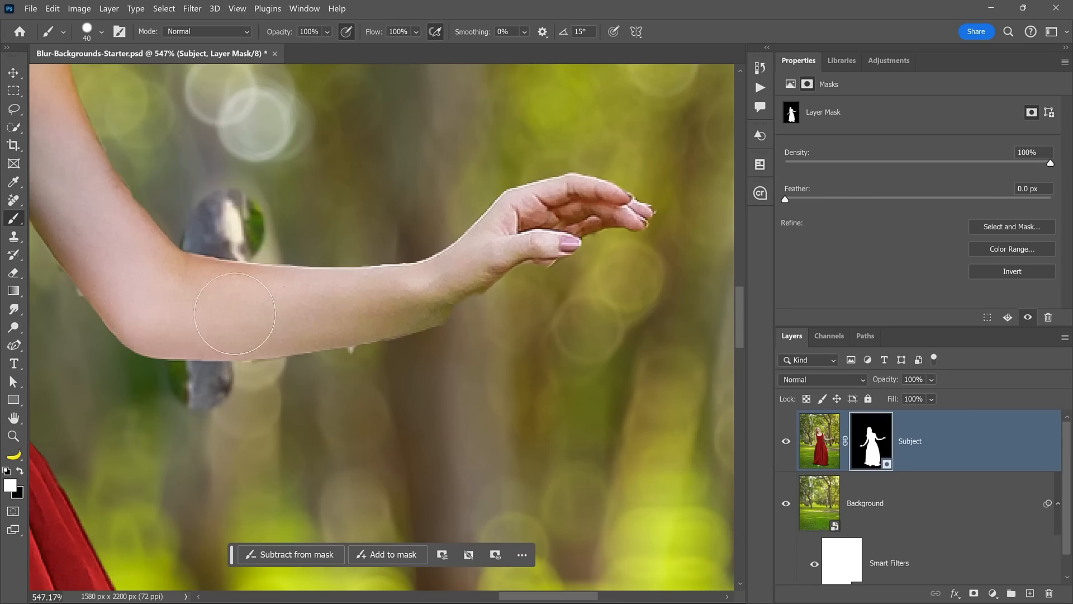
Step: Paint black on the Subject mask to hide the leftover bark around the outstretched arm and wrist
drag(234, 313, 500, 383)
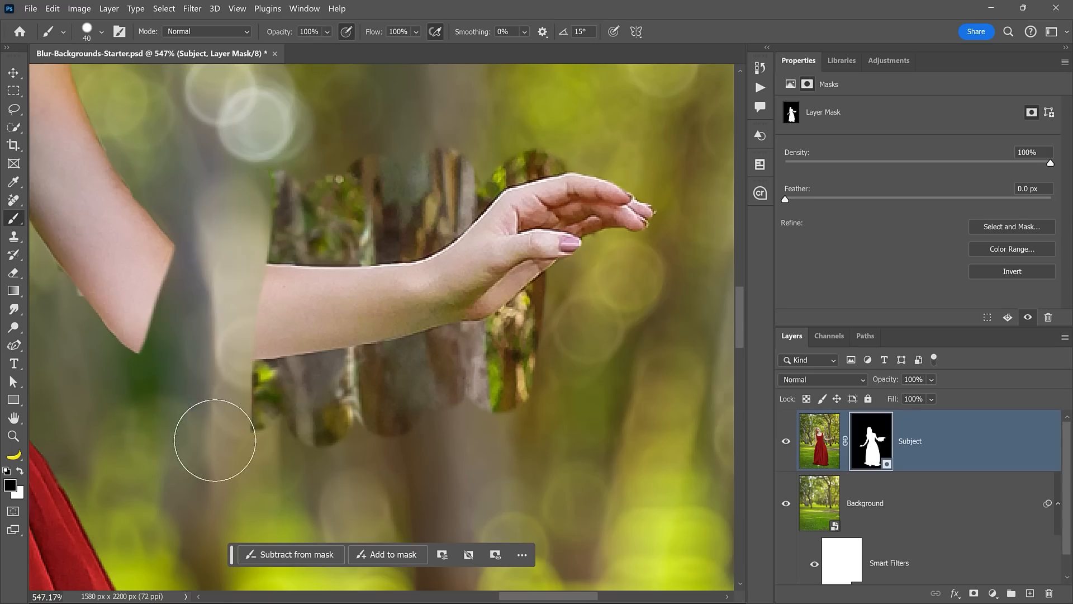
drag(215, 439, 379, 370)
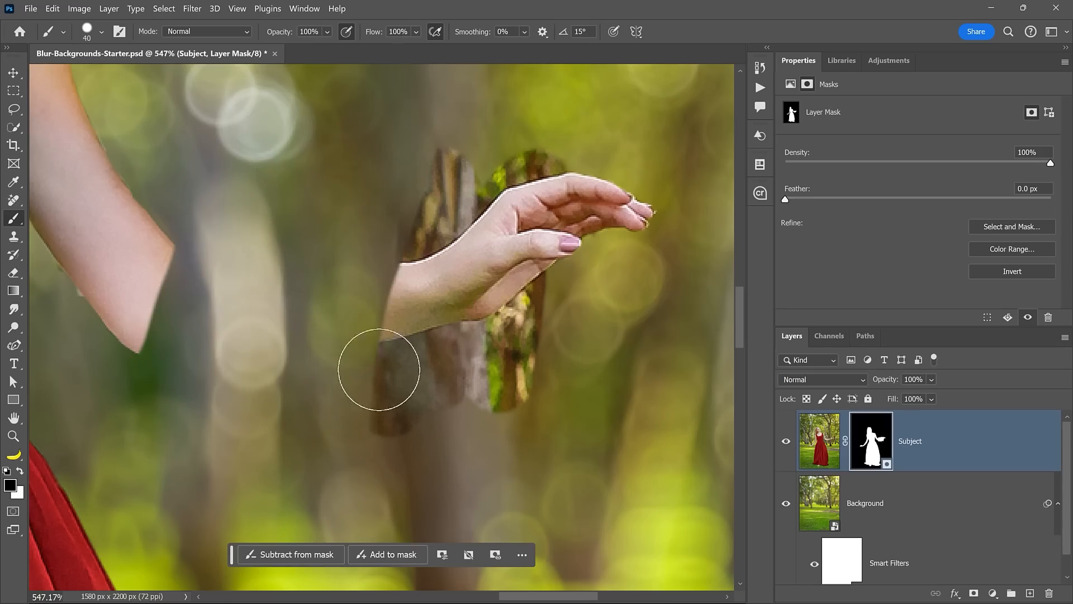
drag(380, 370, 547, 142)
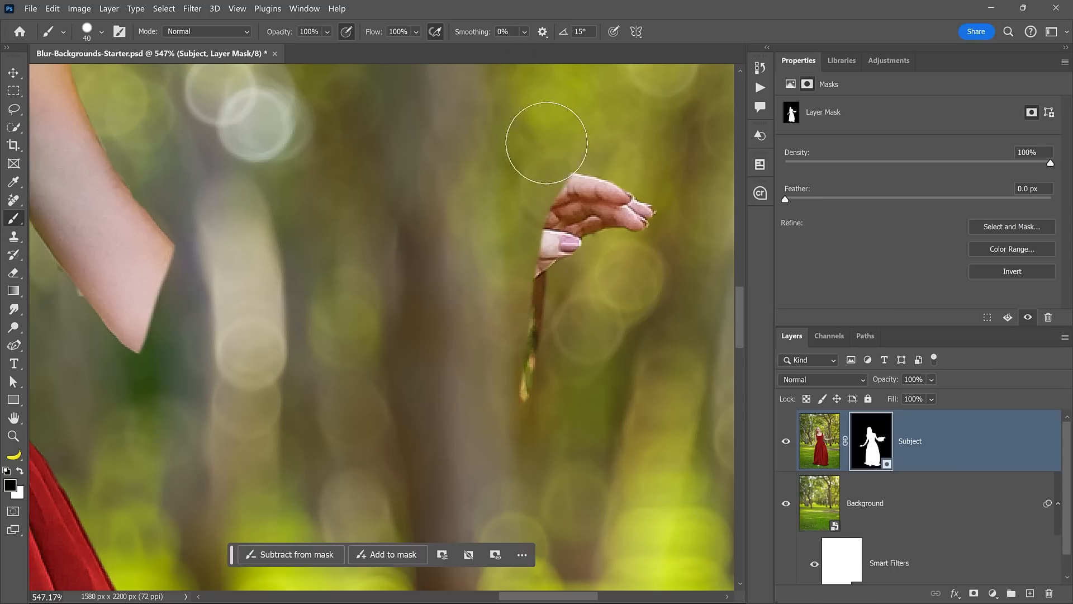
drag(546, 142, 612, 304)
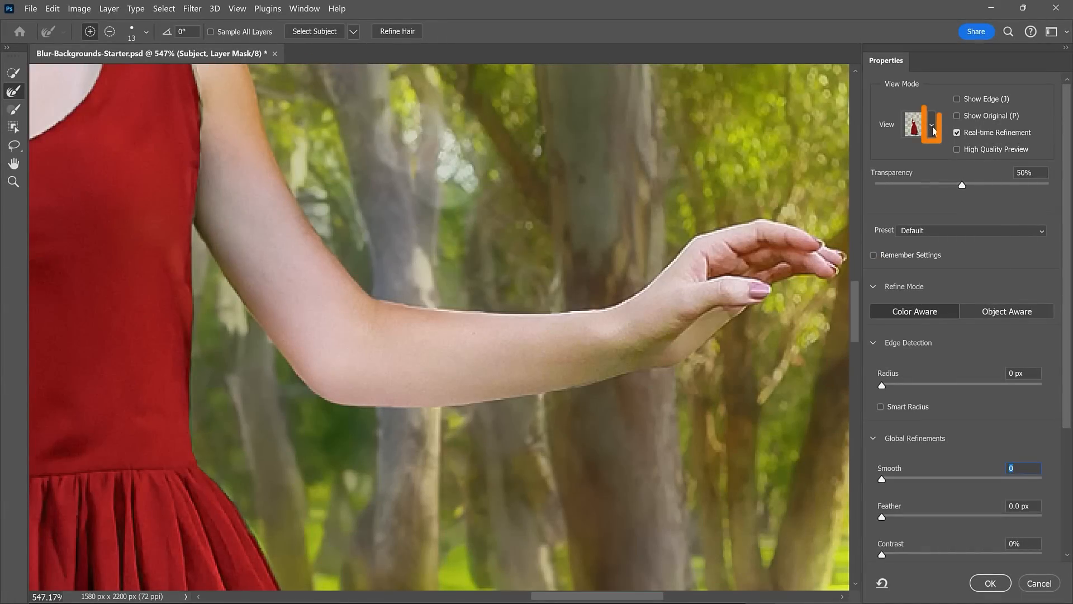
Step: In Select and Mask, view the mask in black and white, set Smooth 29 and Contrast 27%, and apply
click(931, 124)
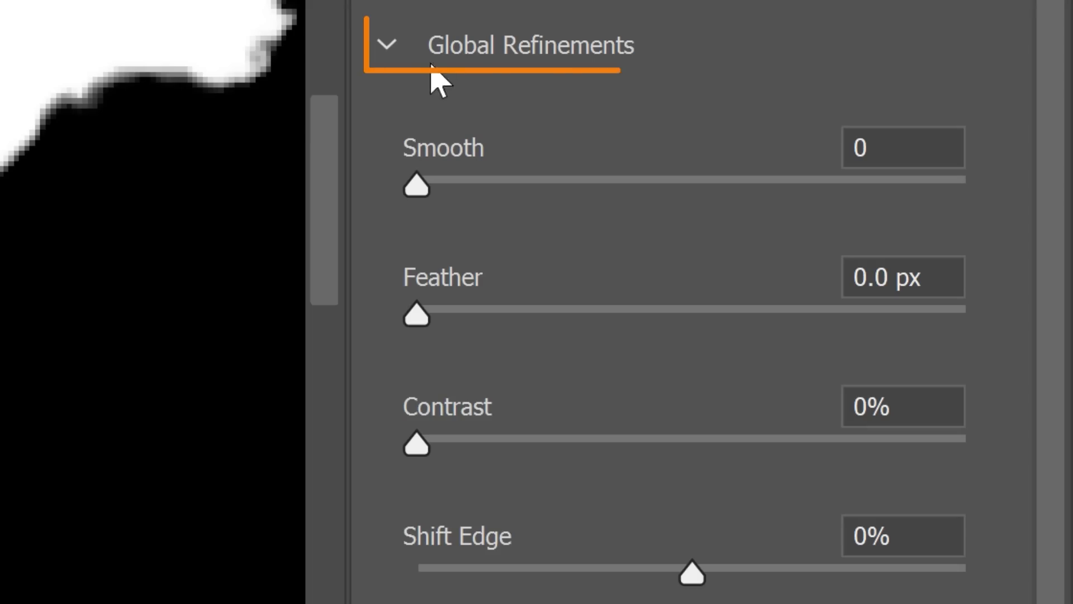
mouse_move(684, 62)
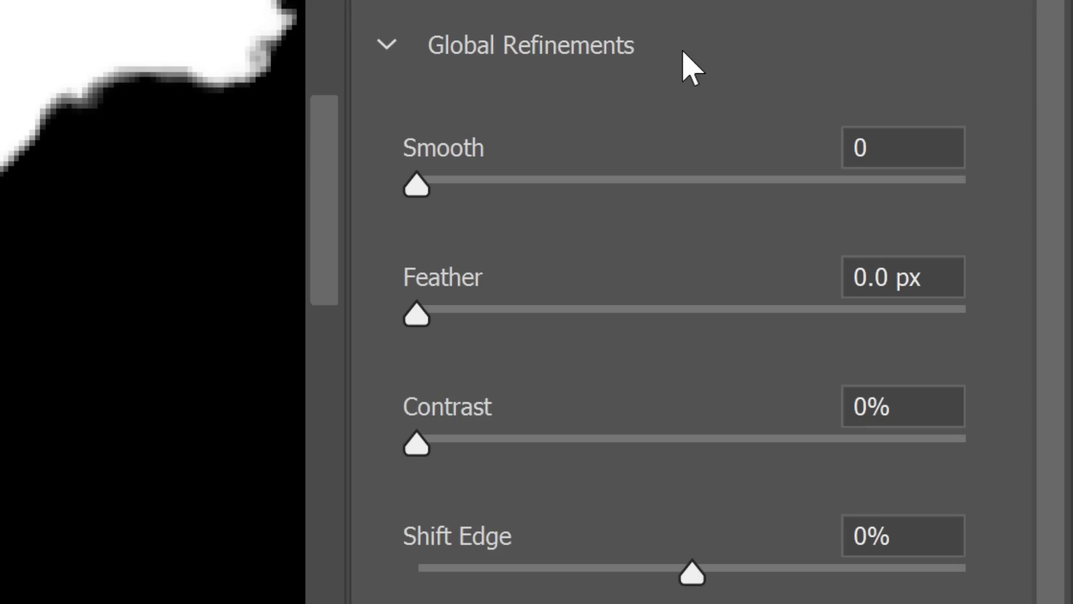
drag(415, 184, 561, 184)
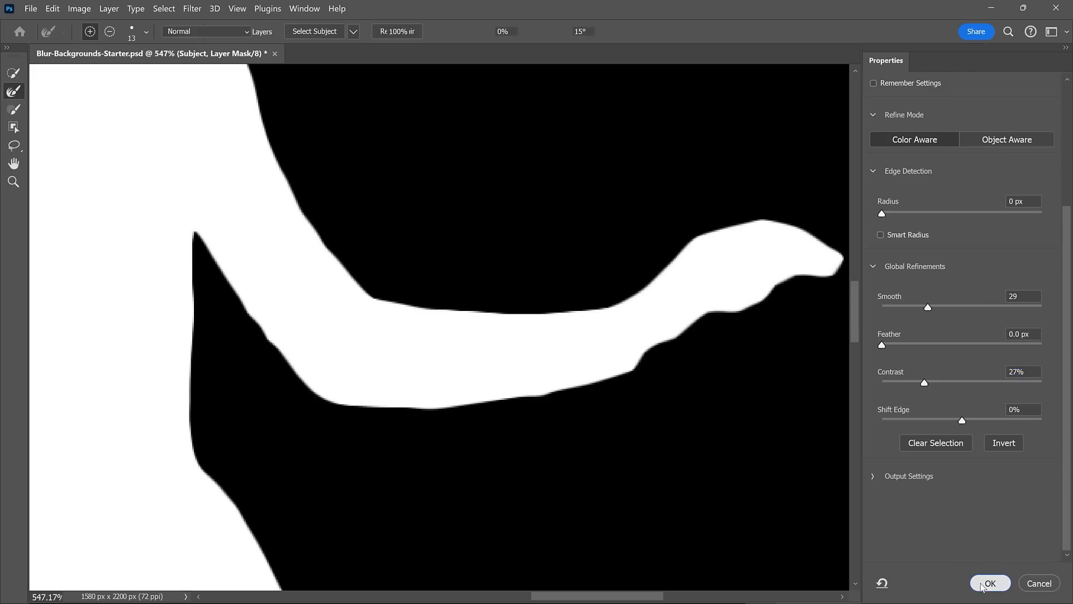
click(991, 584)
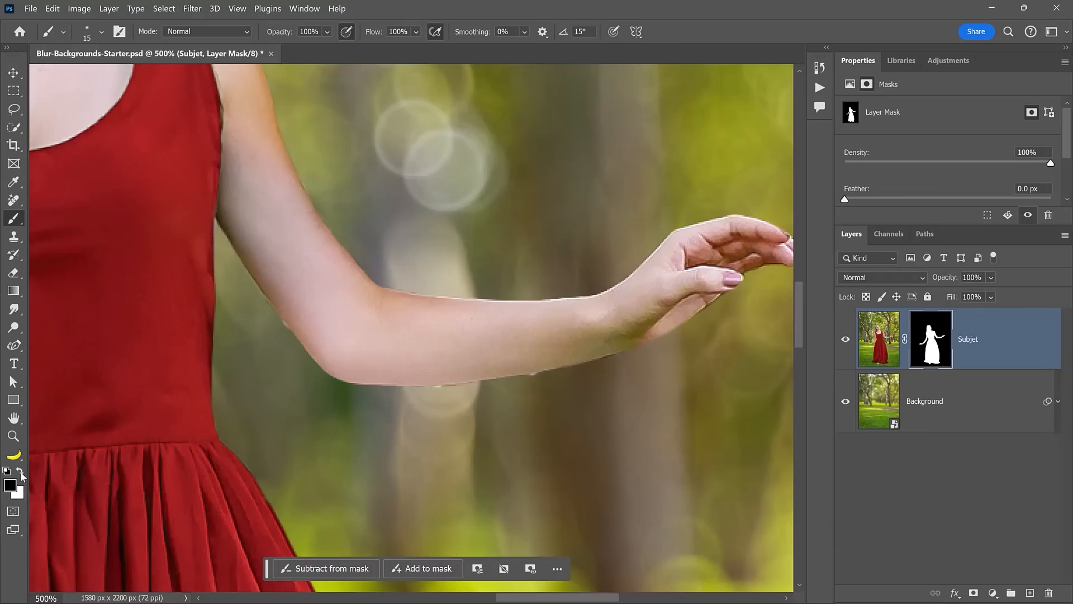
Step: Touch up the Subject mask along the arm's edge with the brush
drag(342, 312, 258, 203)
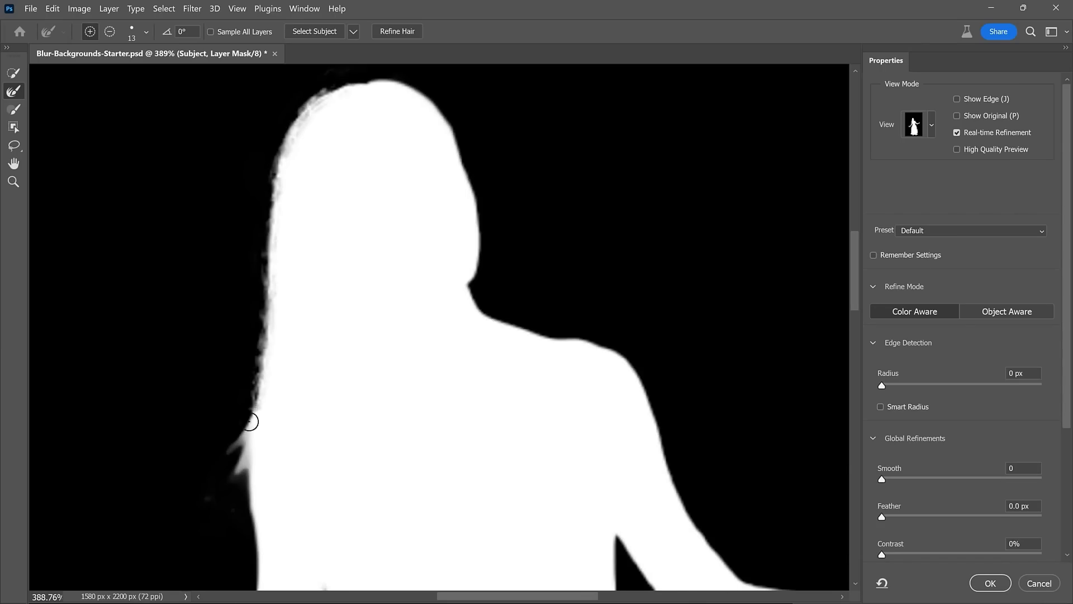
Step: Leave Select and Mask so a new empty Layer 1 can sit below the Subject layer
click(990, 582)
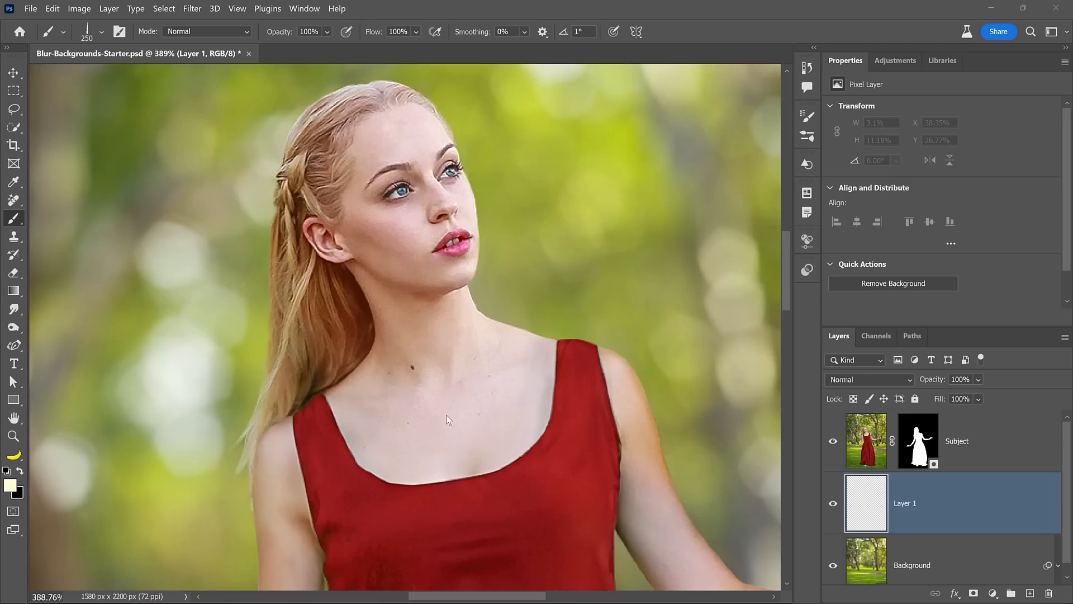
Step: Paint thin dark hair strands beside the woman's head on Layer 1
drag(548, 178, 554, 261)
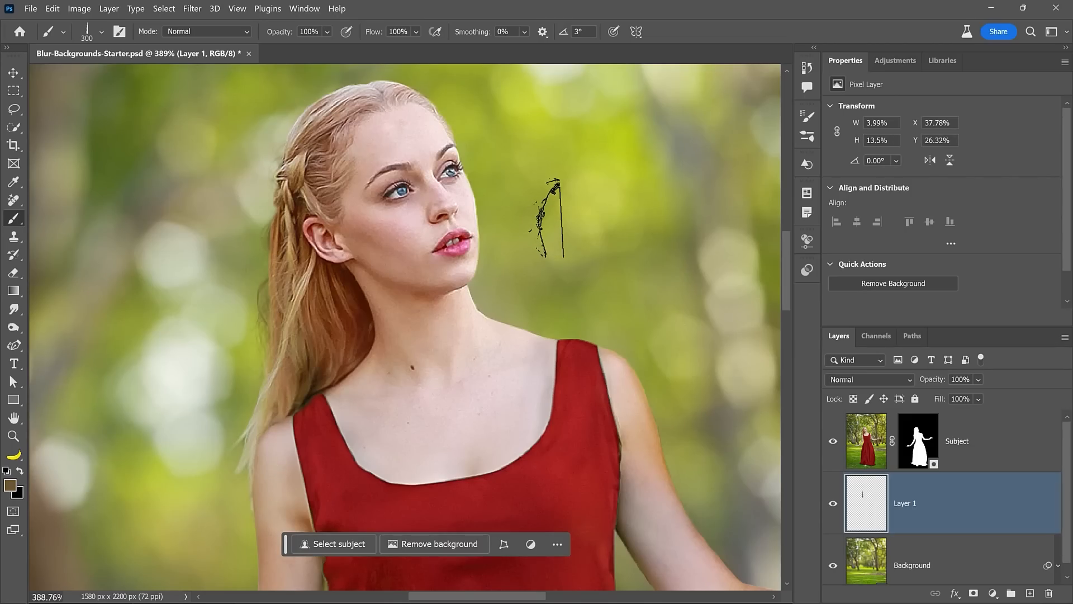
click(323, 54)
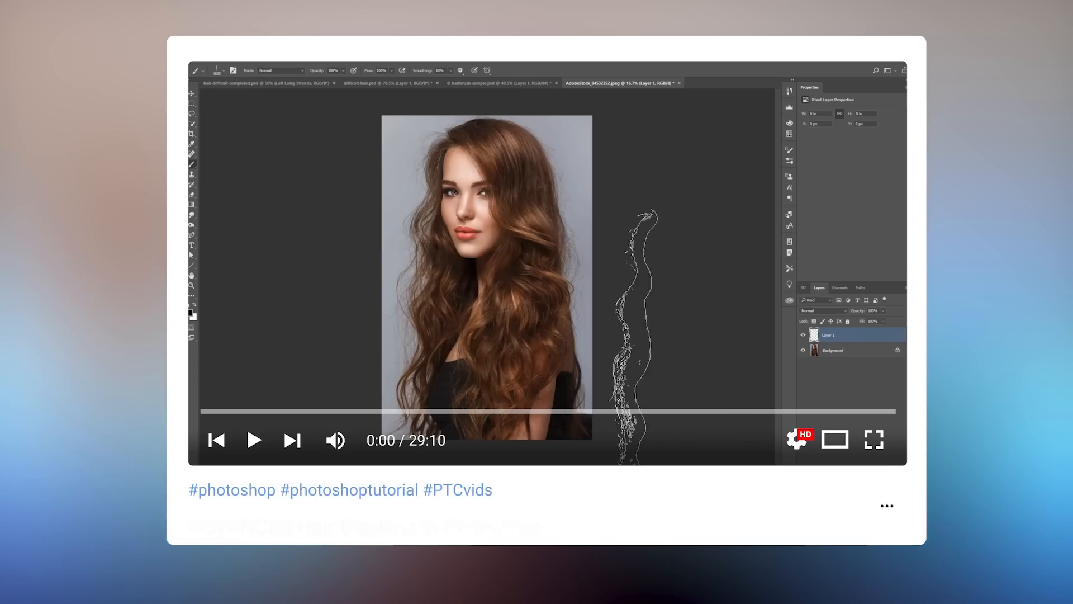
click(256, 441)
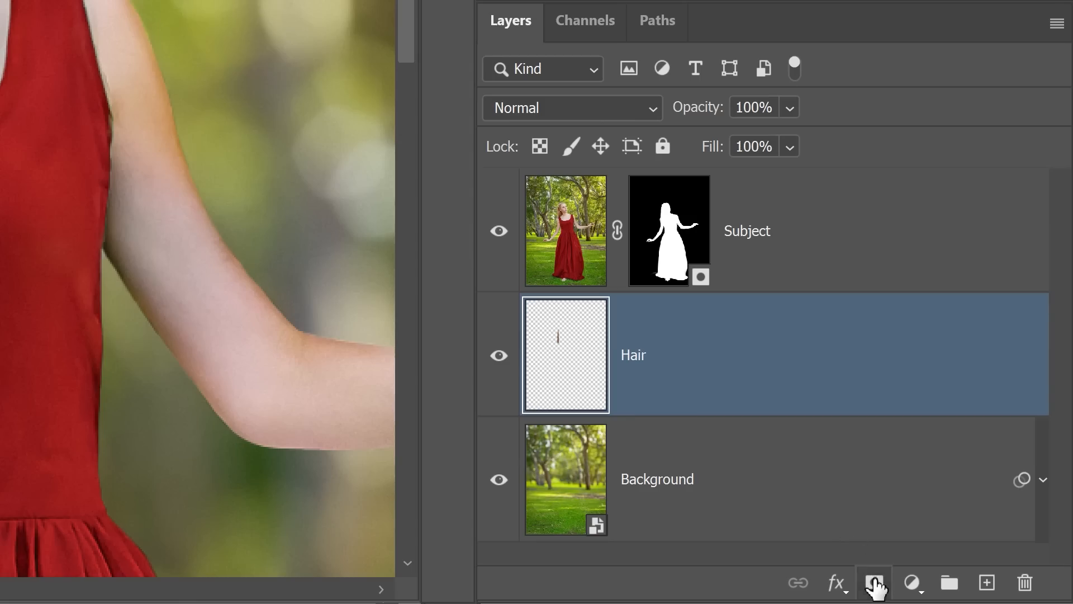
Step: Add a layer mask to the Hair layer to hide unwanted strands
click(871, 584)
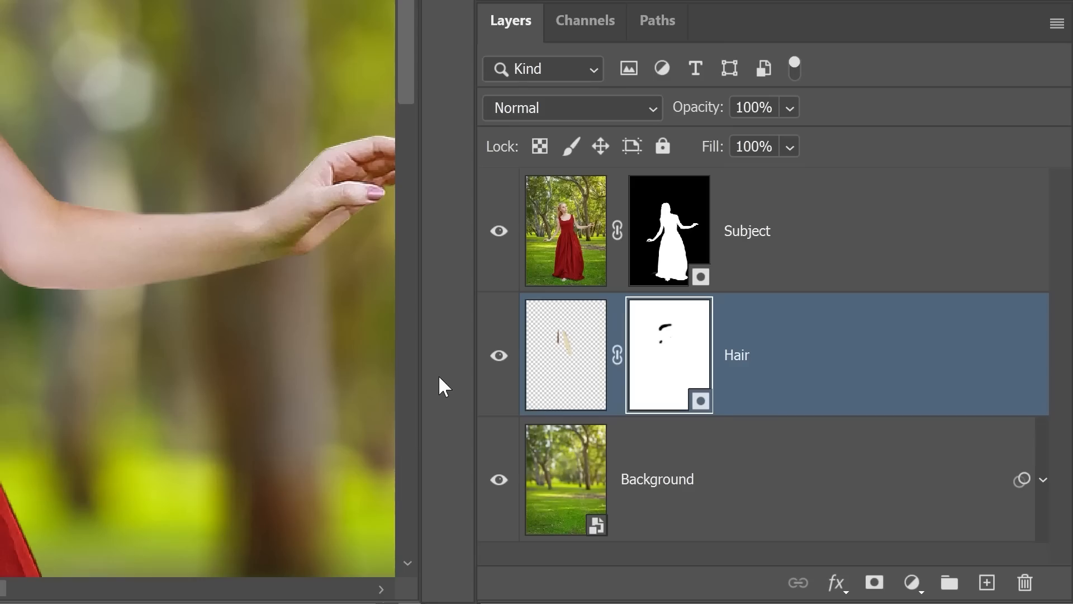
mouse_move(838, 262)
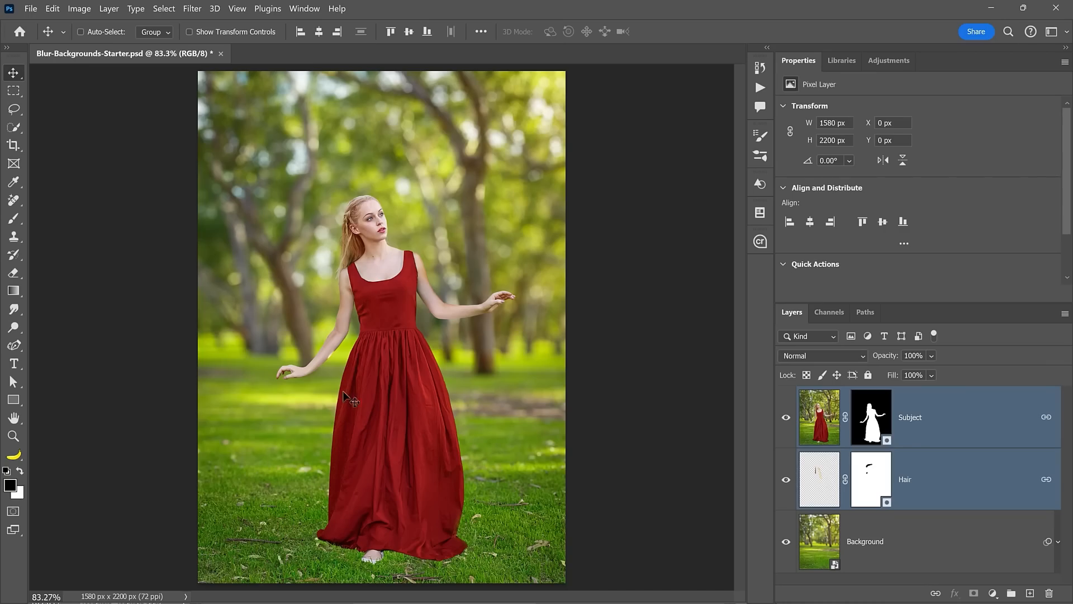
Step: Reopen the Background's Camera Raw Filter, showing Vignette -30 and Grain 5
drag(352, 399, 344, 444)
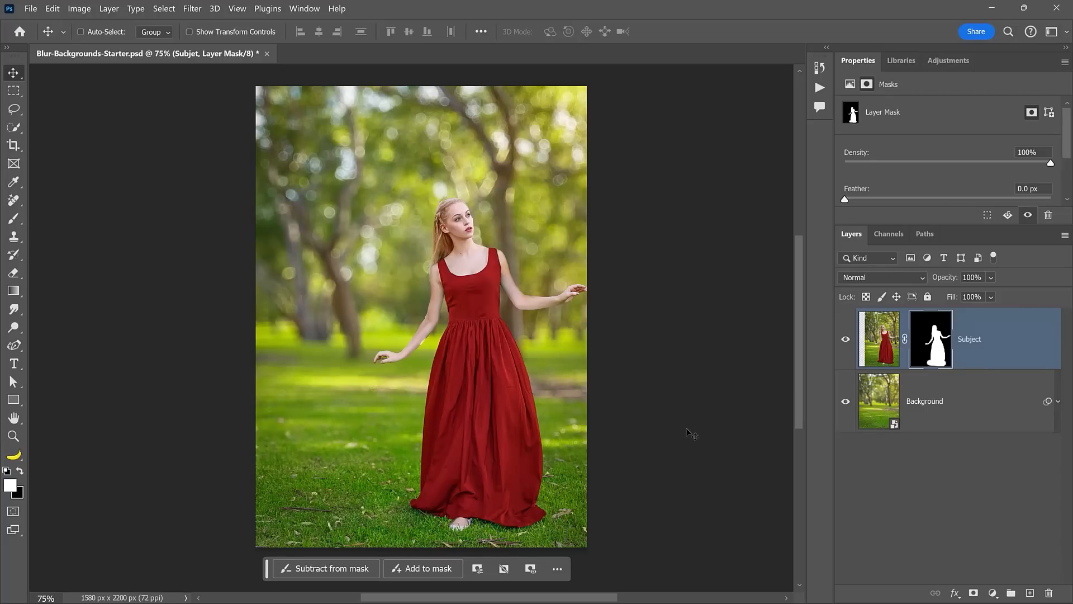
mouse_move(956, 451)
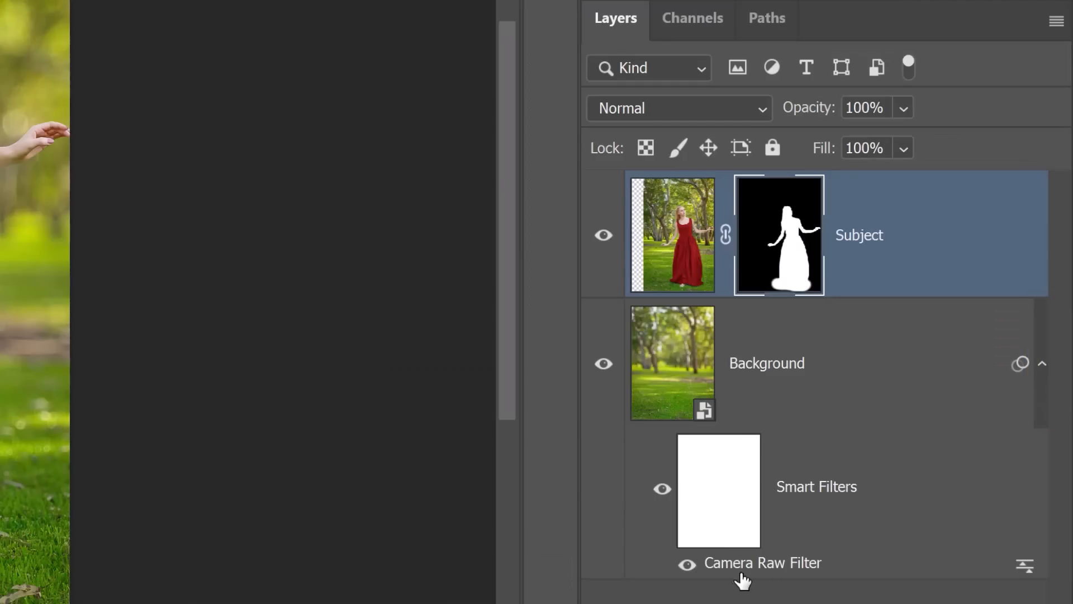
click(672, 363)
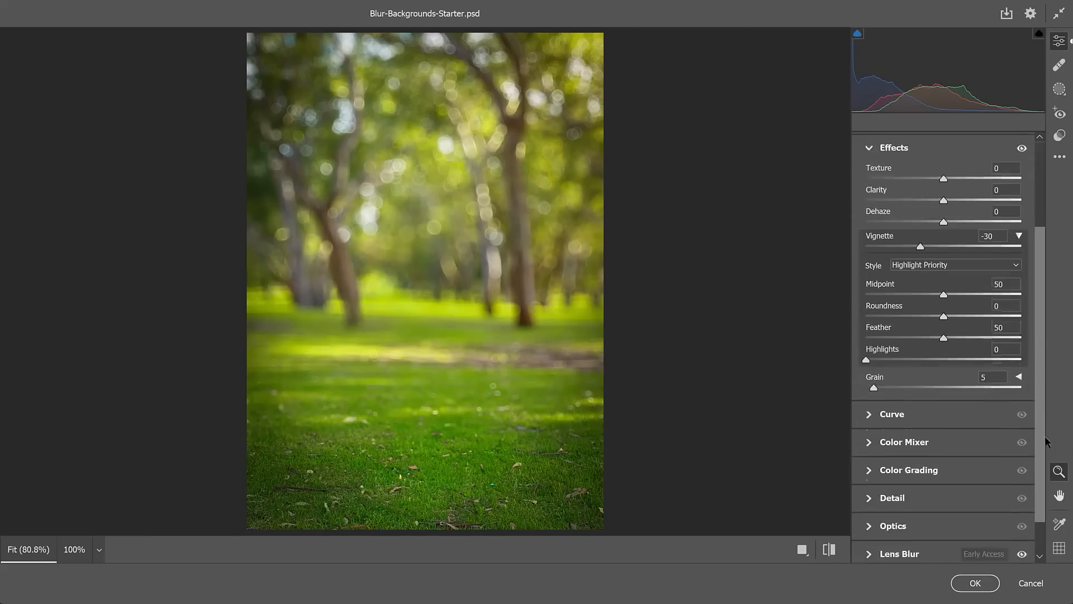
Step: Set the Lens Blur to Blur Amount 81 with the irregular (third) bokeh shape
click(899, 553)
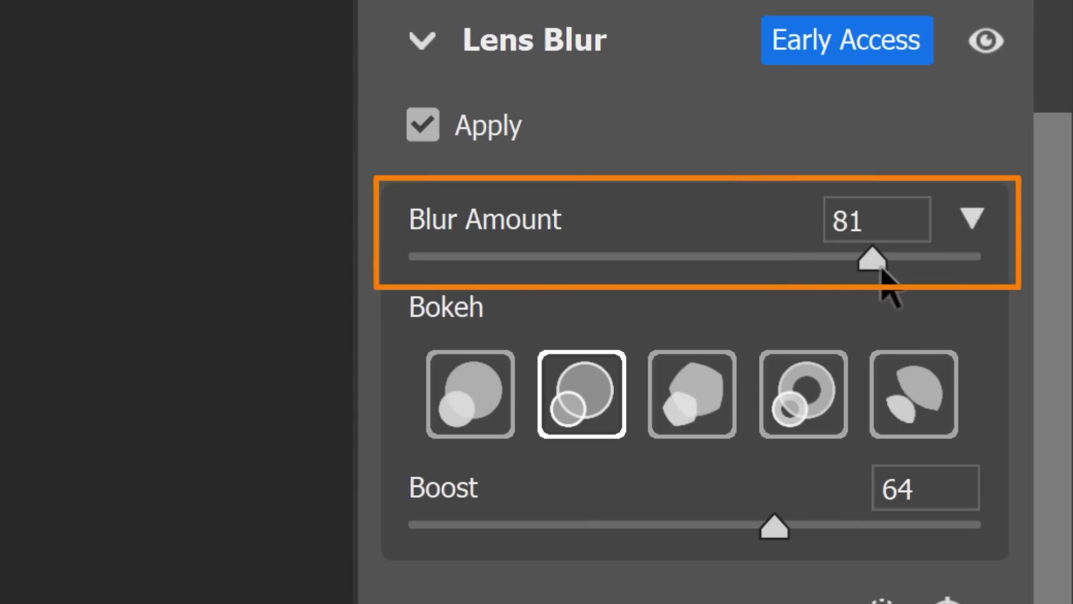
click(692, 401)
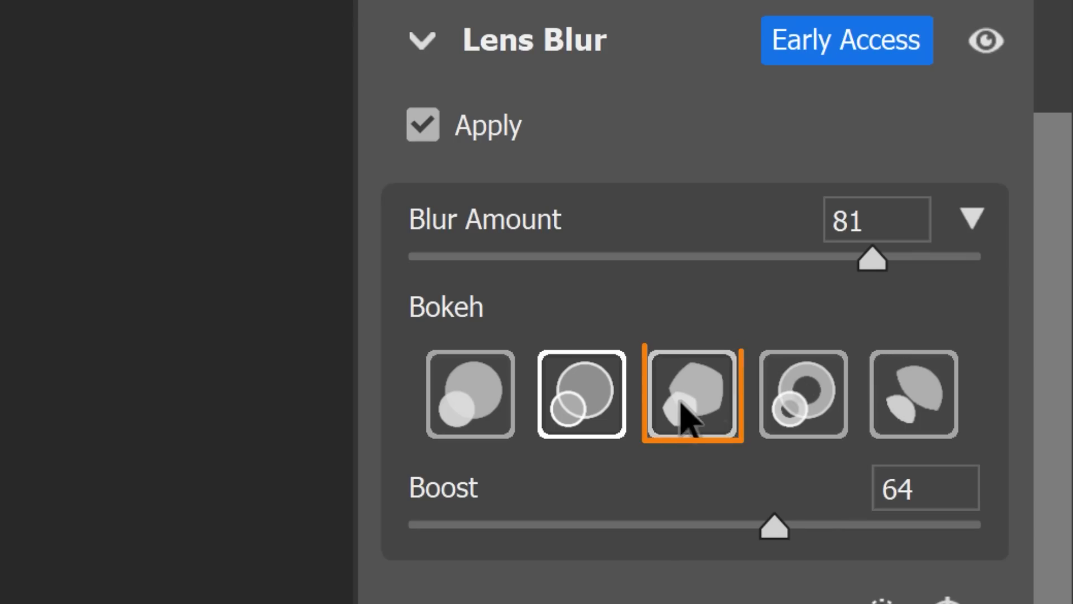